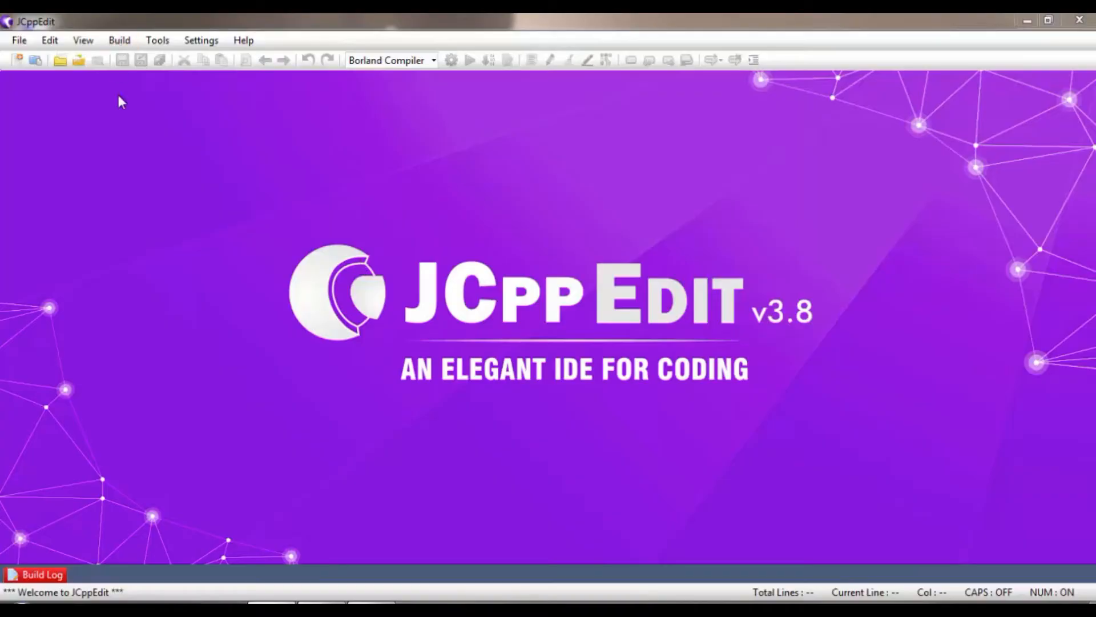
mouse_move(120, 168)
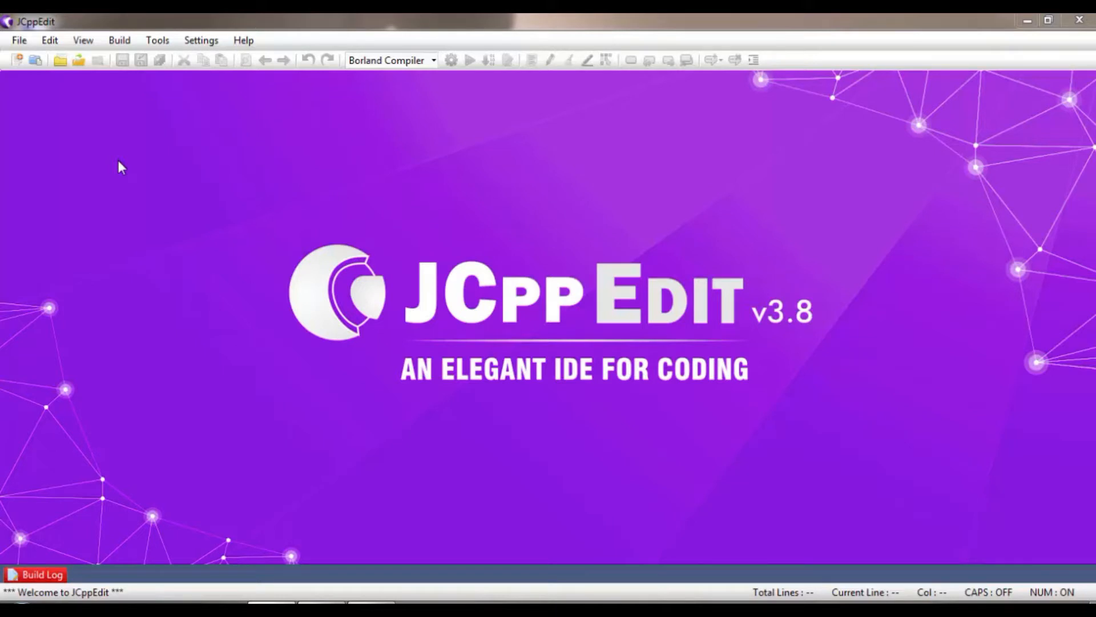
mouse_move(74, 119)
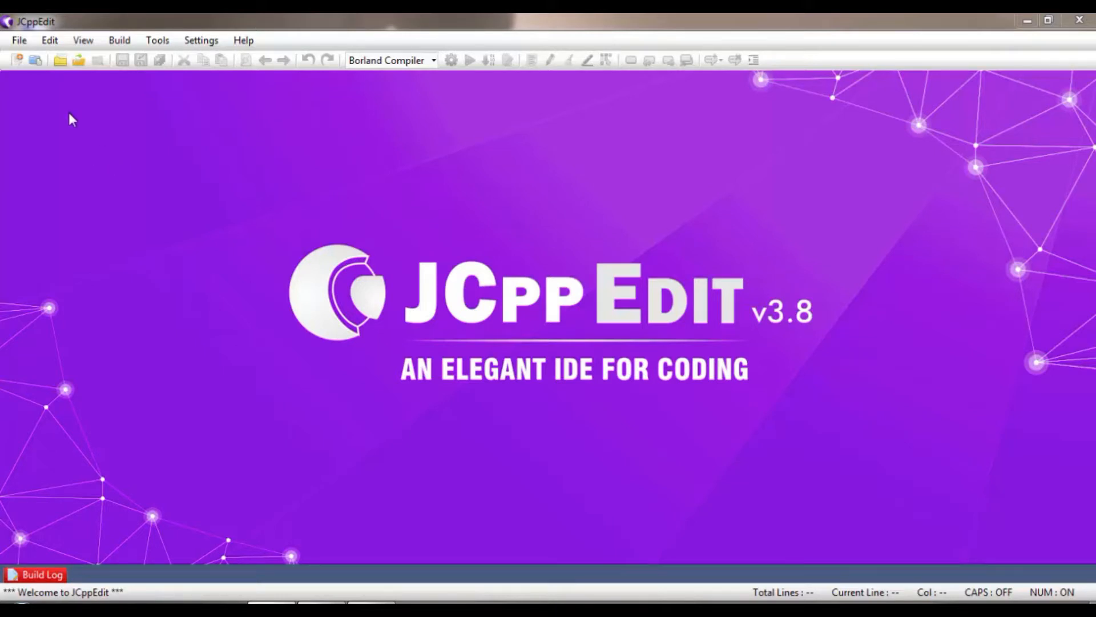
Step: Start a new C file and name it Project_1
left_click(19, 40)
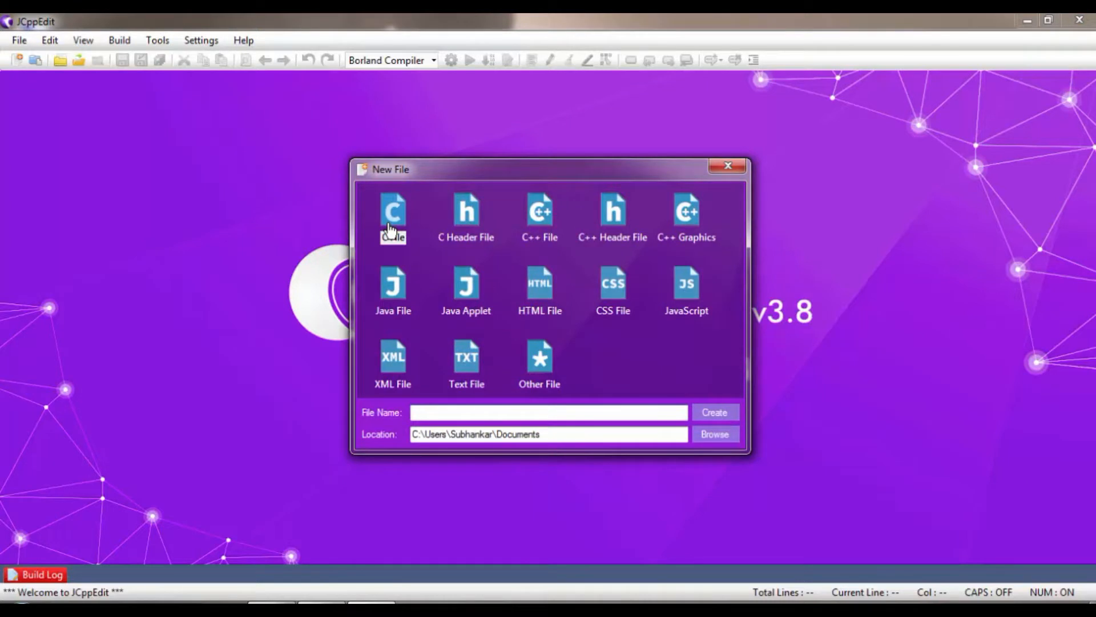
left_click(549, 412)
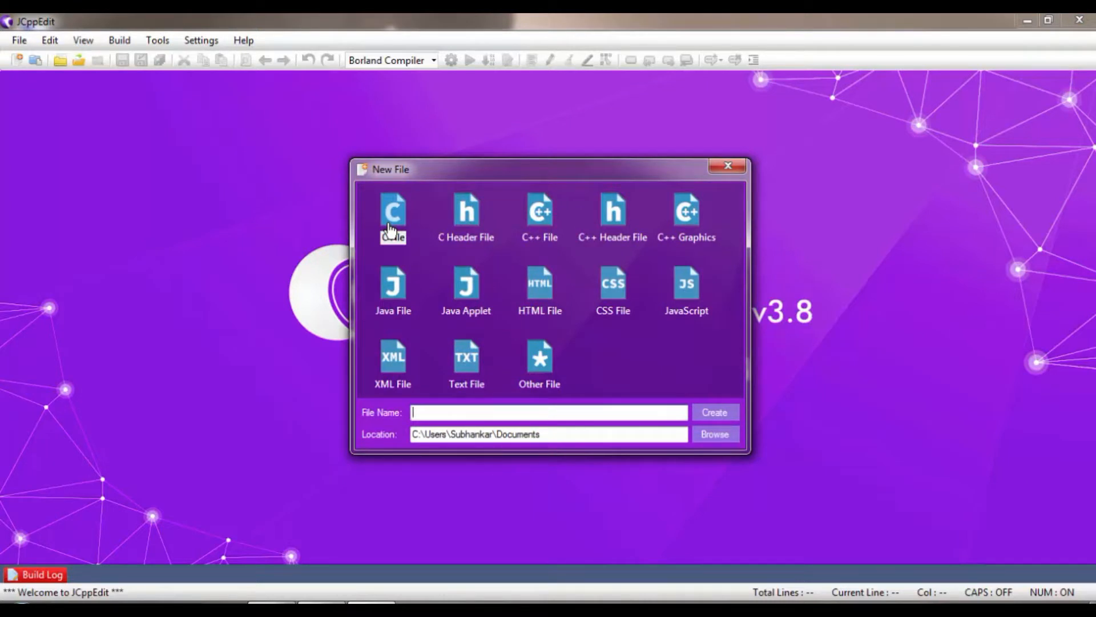
type("Proj")
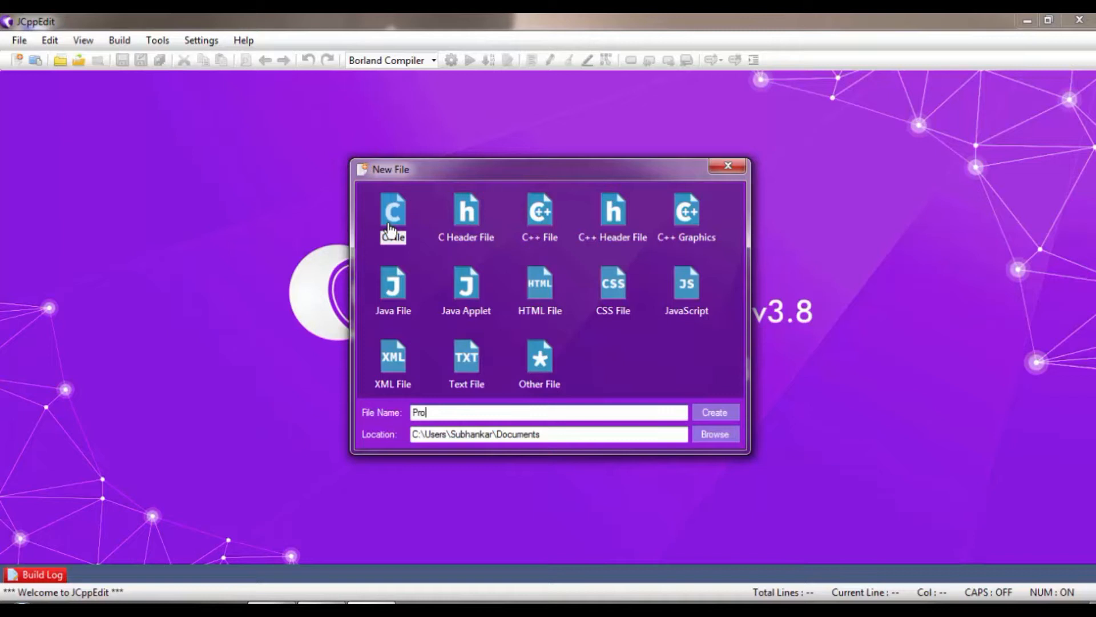
type("ect")
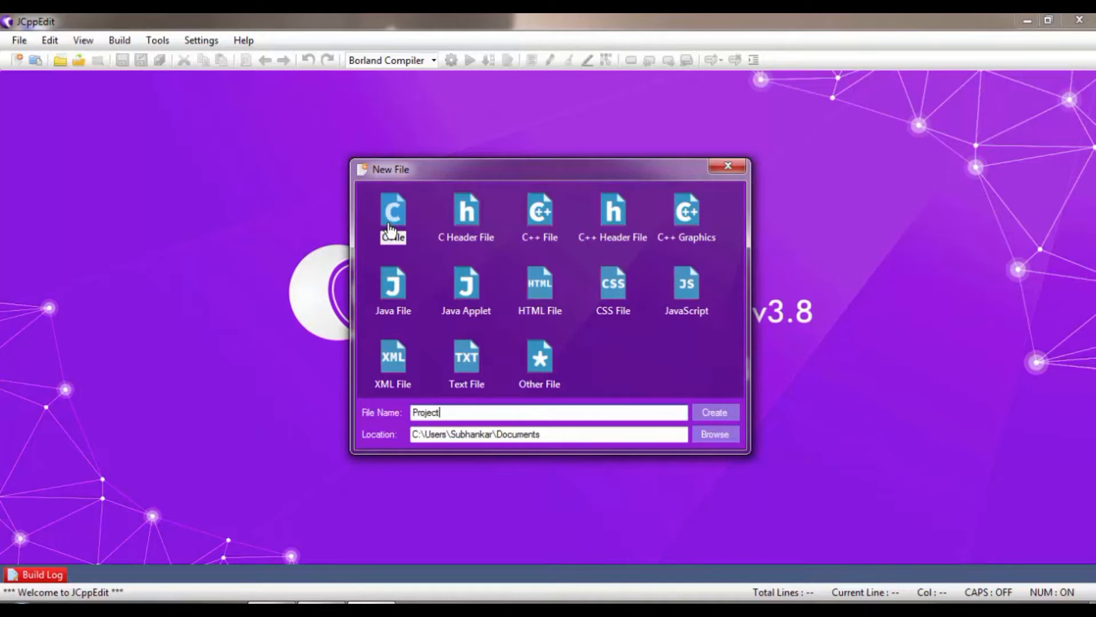
type("_1")
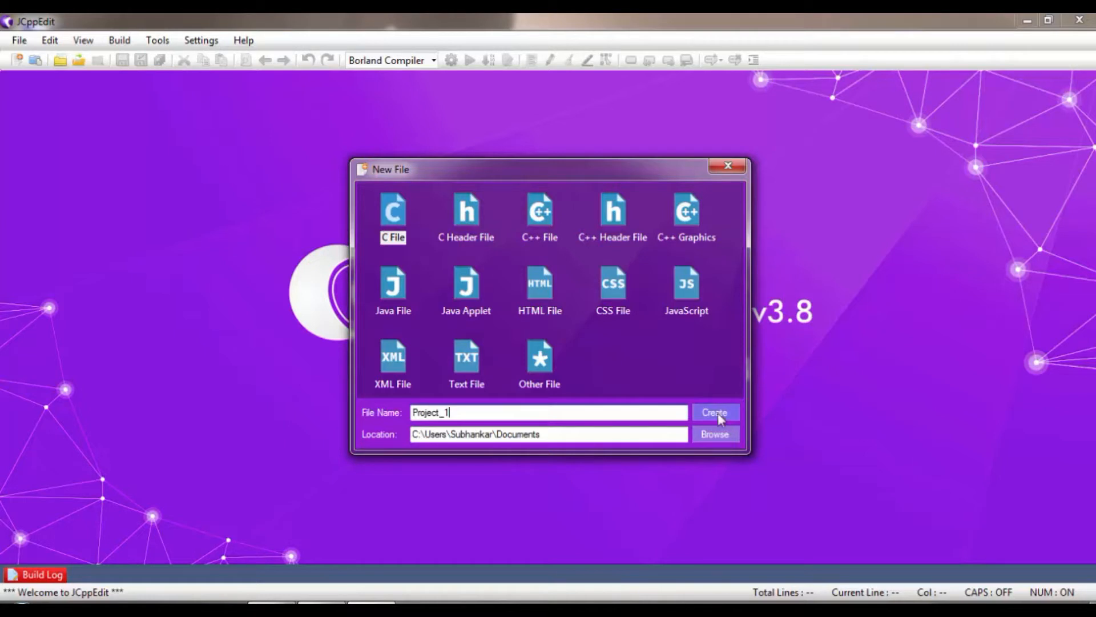
Step: Create Project_1.c, then highlight and deselect the empty main body of the template
left_click(714, 412)
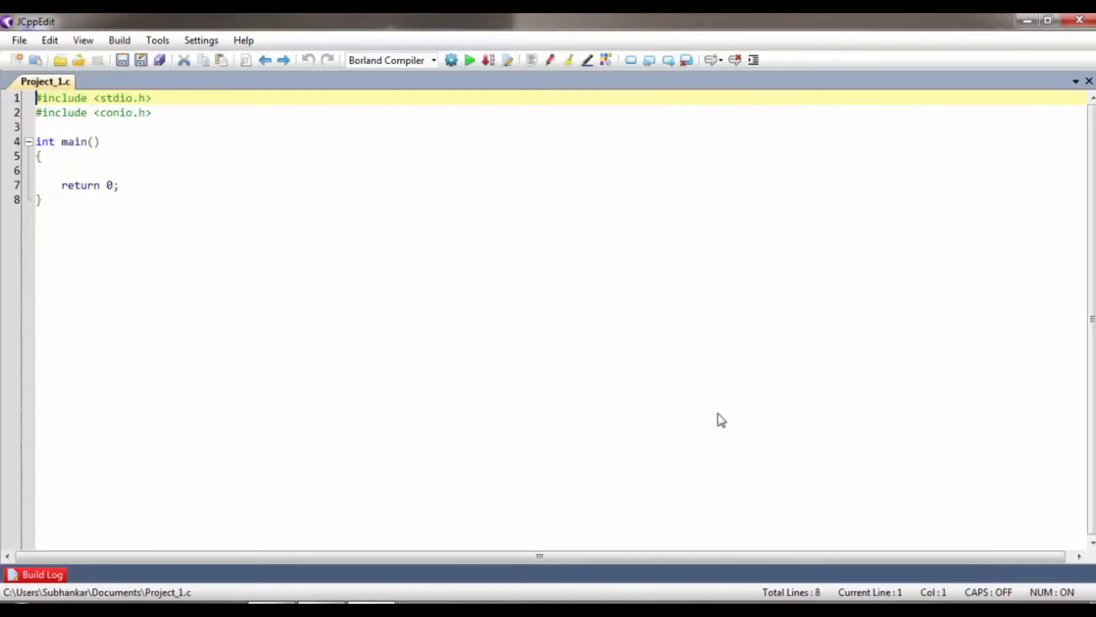
mouse_move(121, 133)
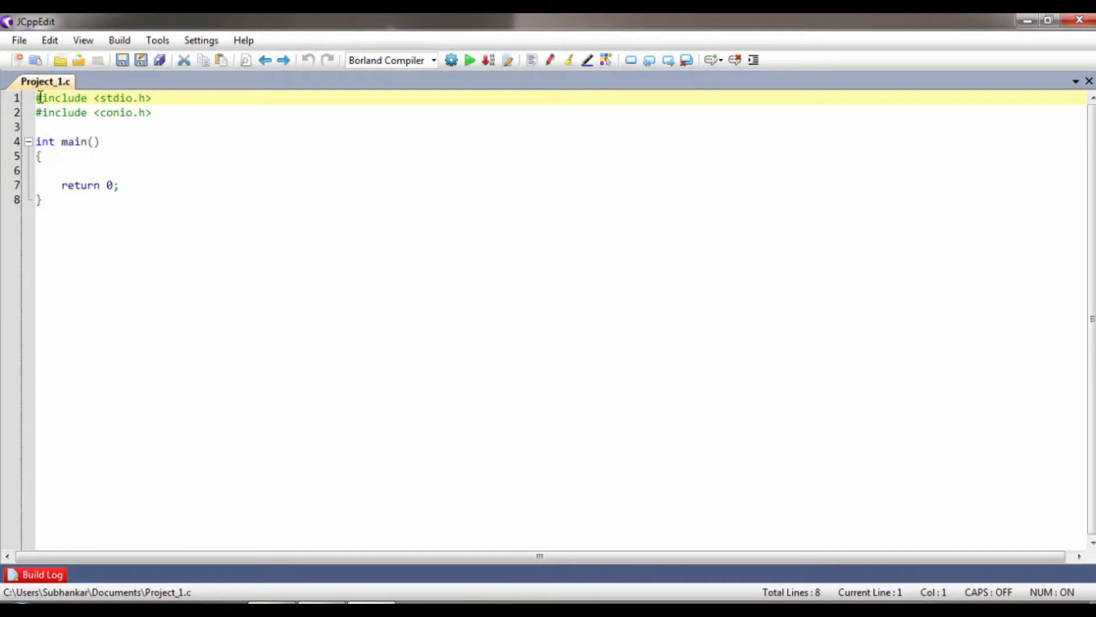
left_click_drag(38, 97, 151, 112)
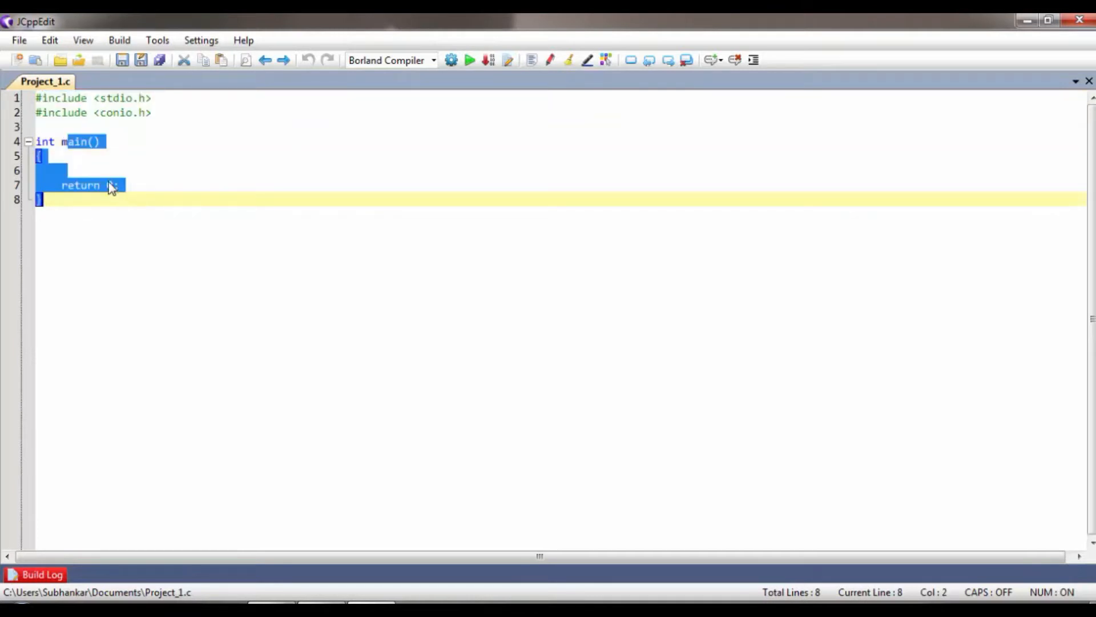
left_click(91, 156)
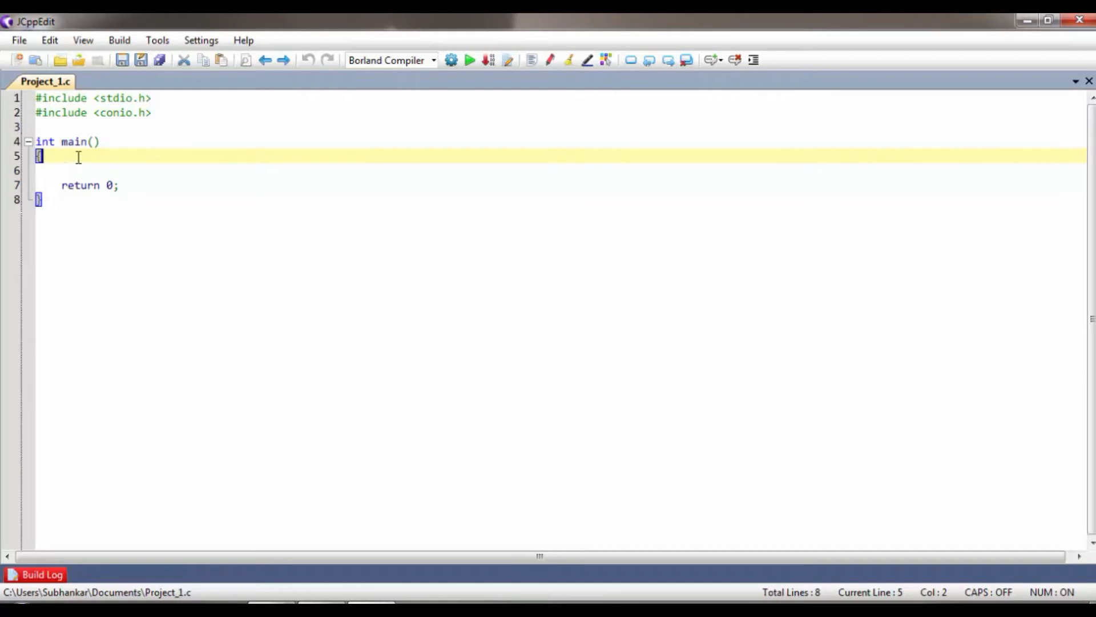
mouse_move(198, 36)
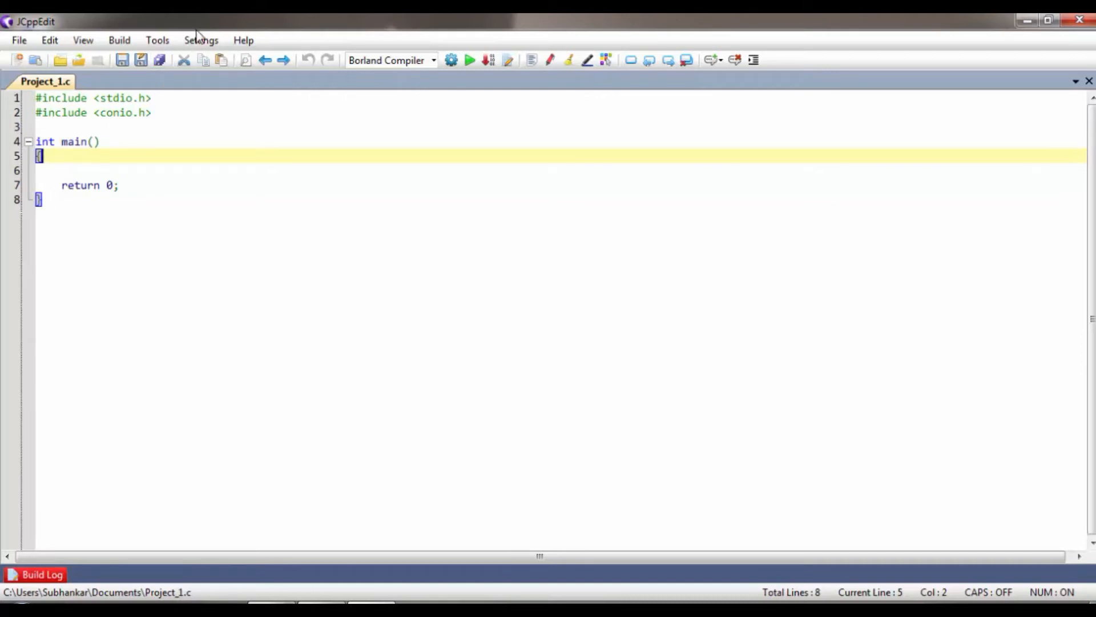
Step: Change the editor colour scheme to Cobalt in the Environment settings
left_click(200, 40)
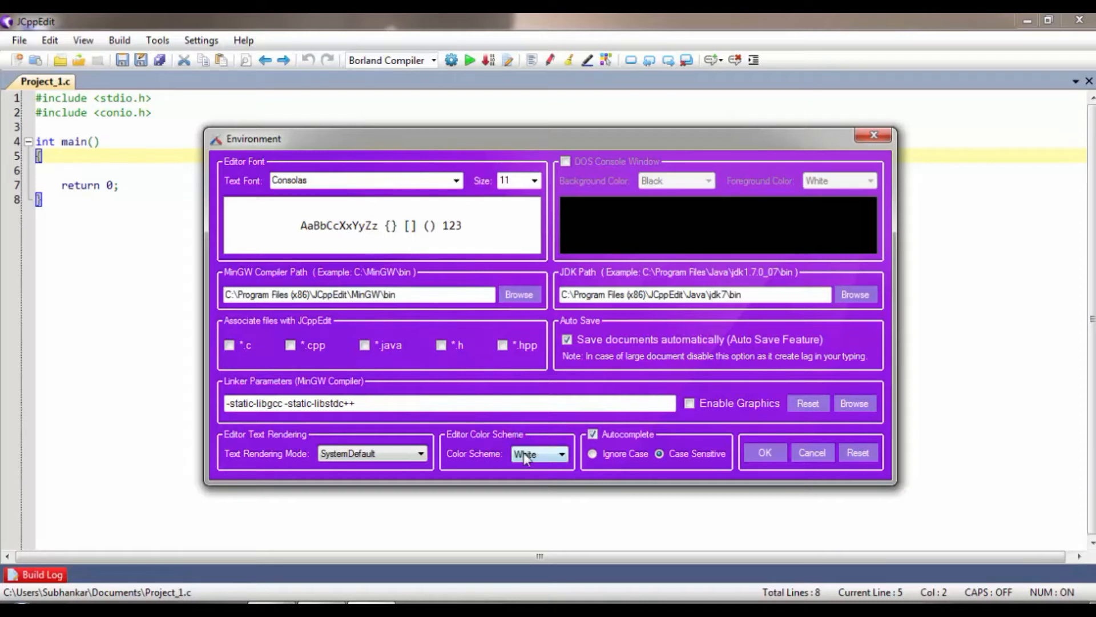
left_click(561, 453)
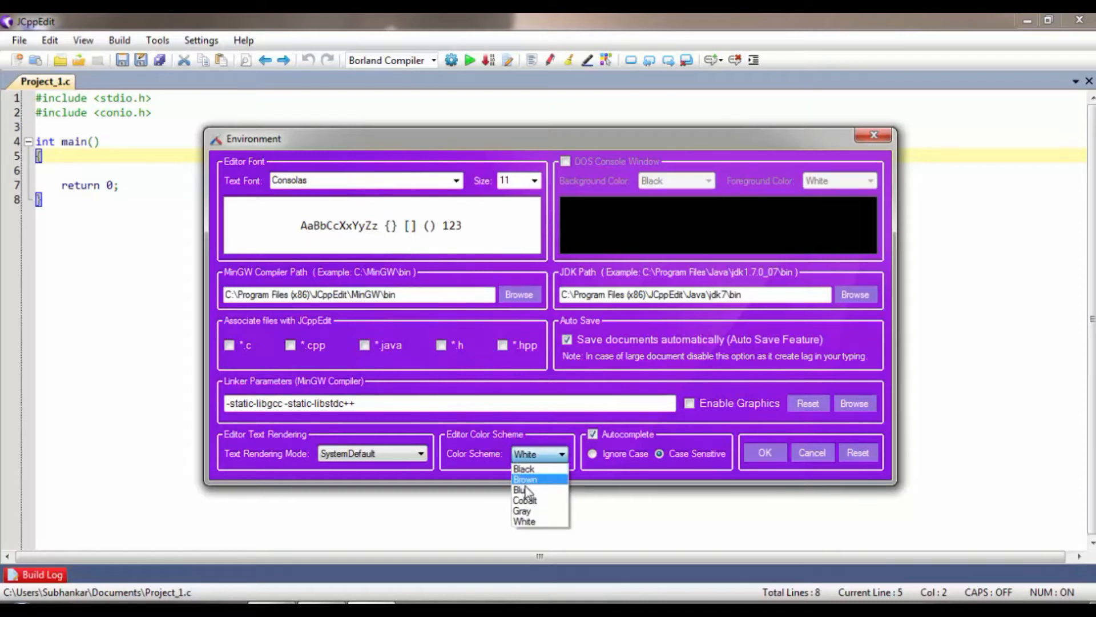
mouse_move(525, 500)
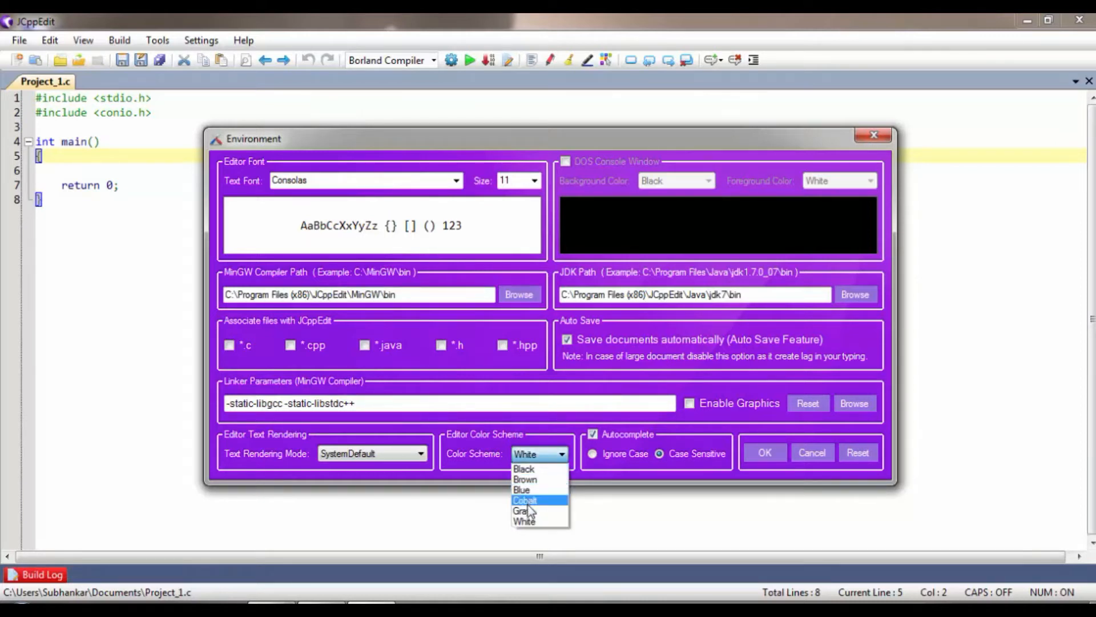
mouse_move(526, 511)
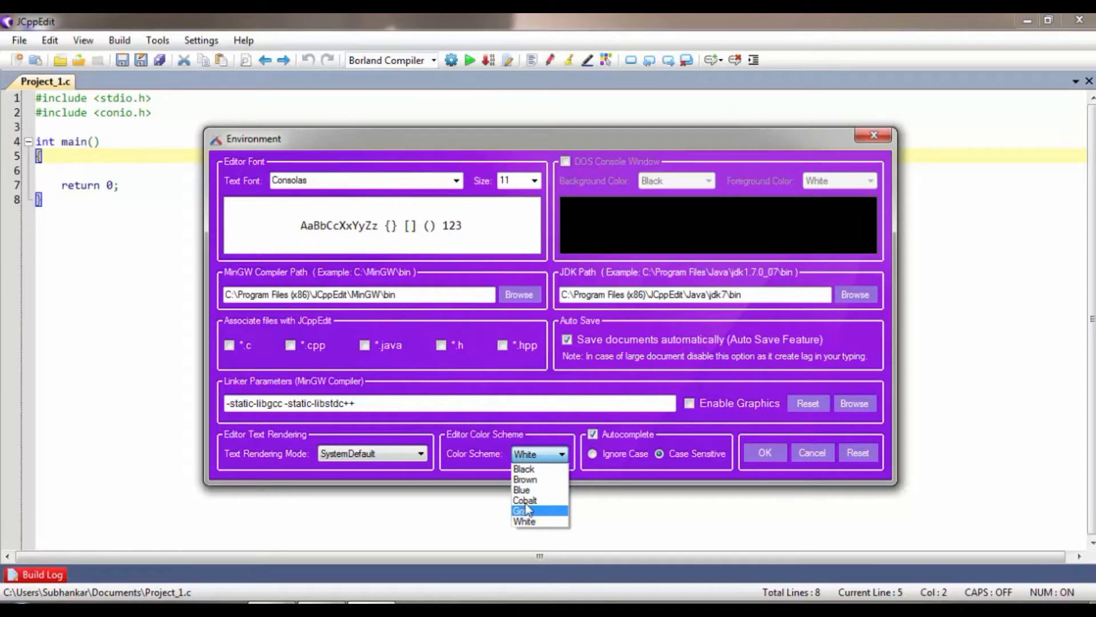
left_click(524, 500)
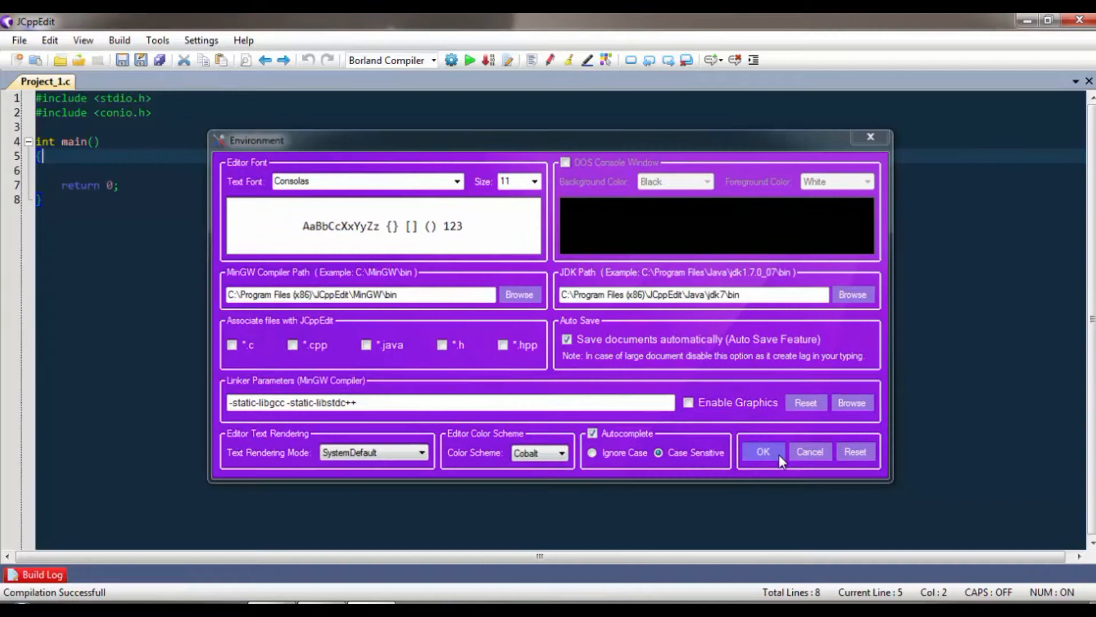
left_click(762, 451)
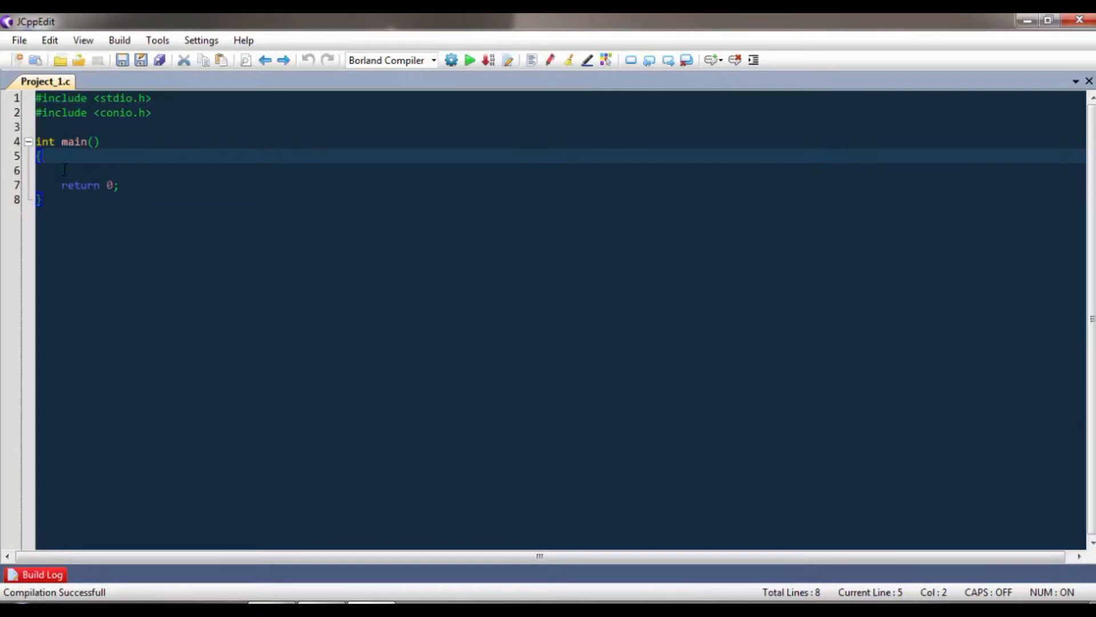
Step: Add a new line in main declaring int a,b,c=0;
key("Return")
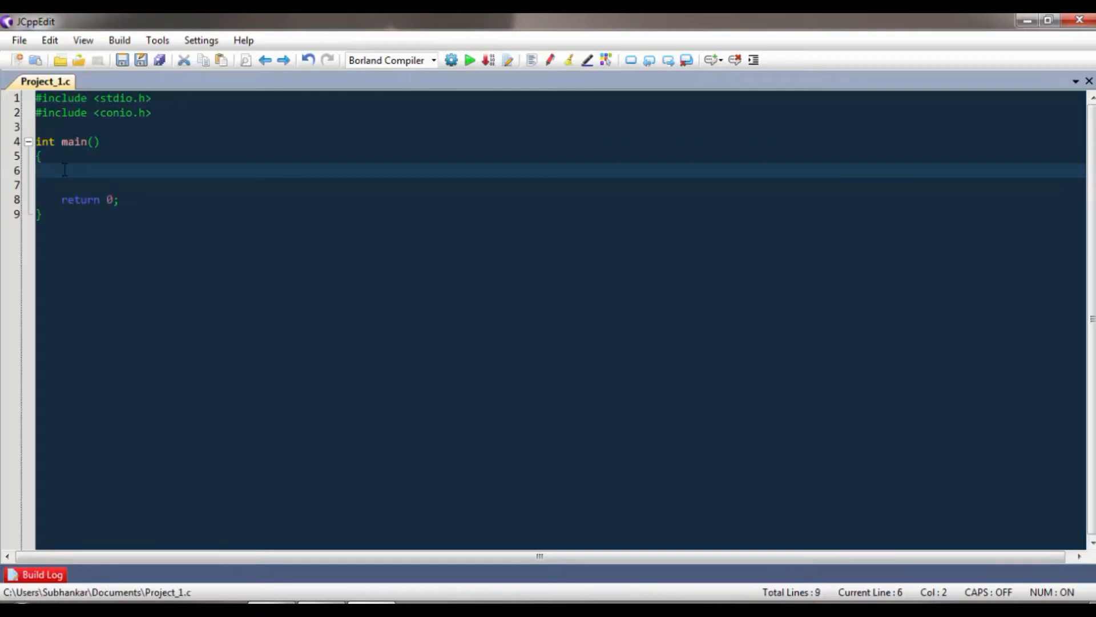
type("i")
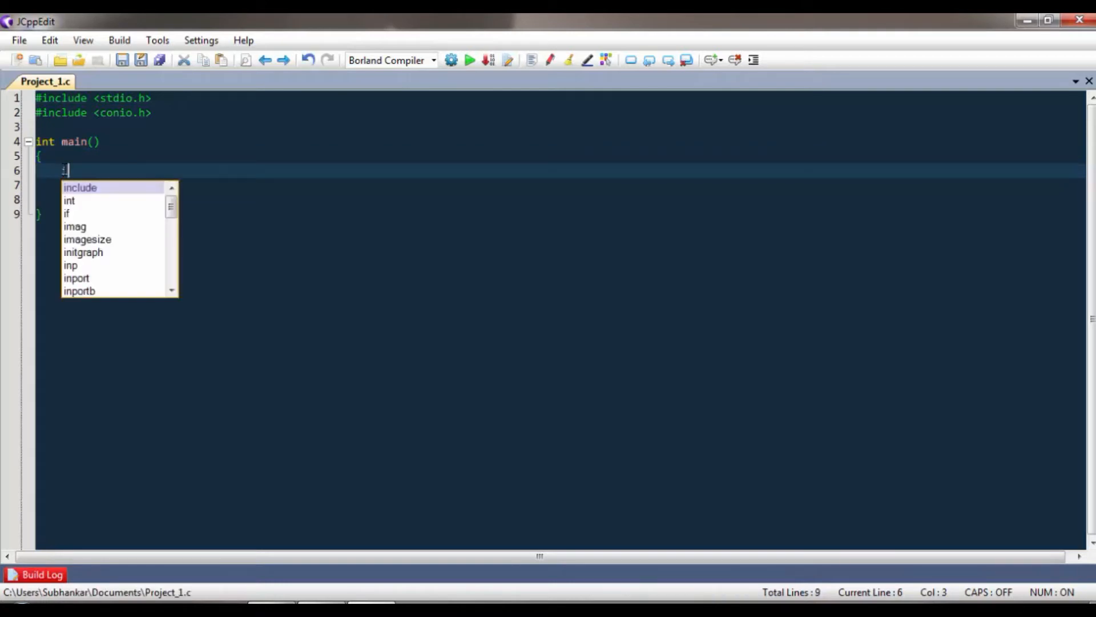
type("nt")
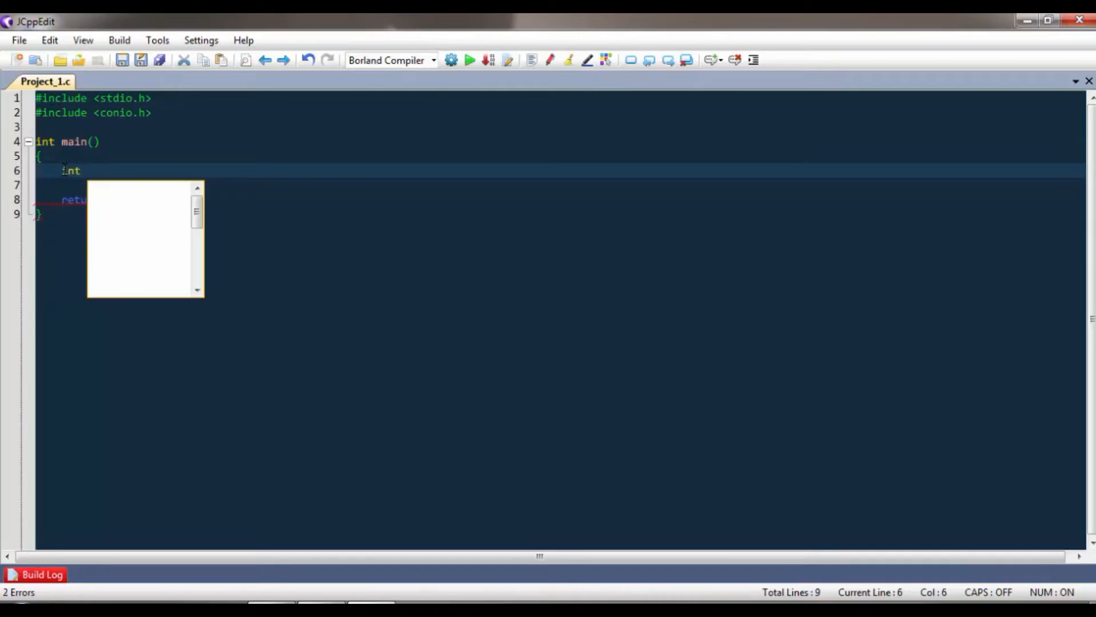
type("a,")
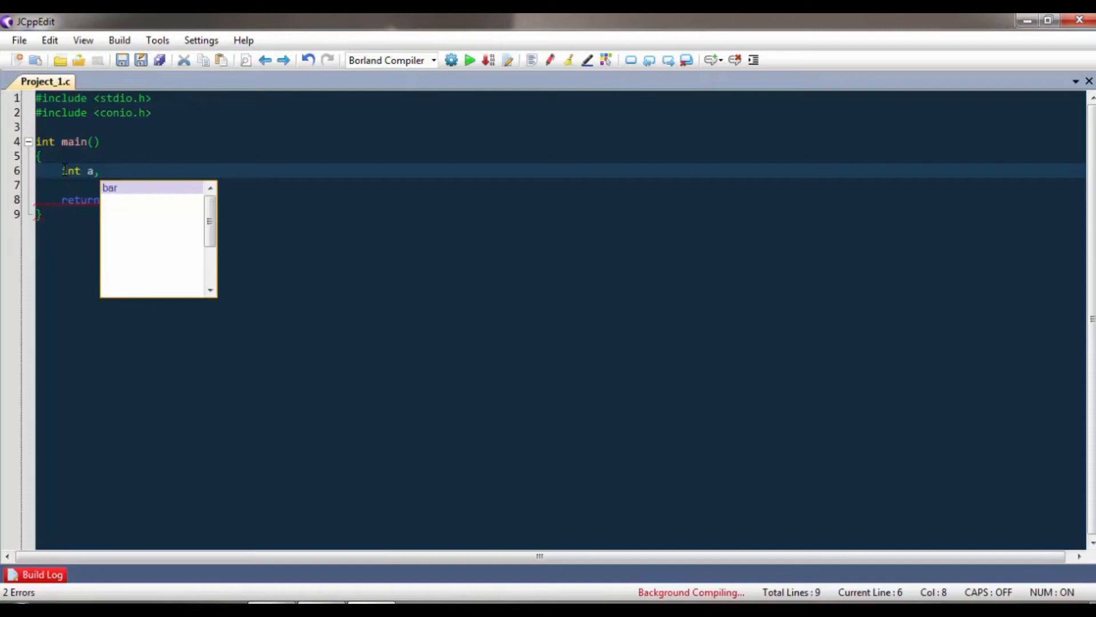
type("b,c=")
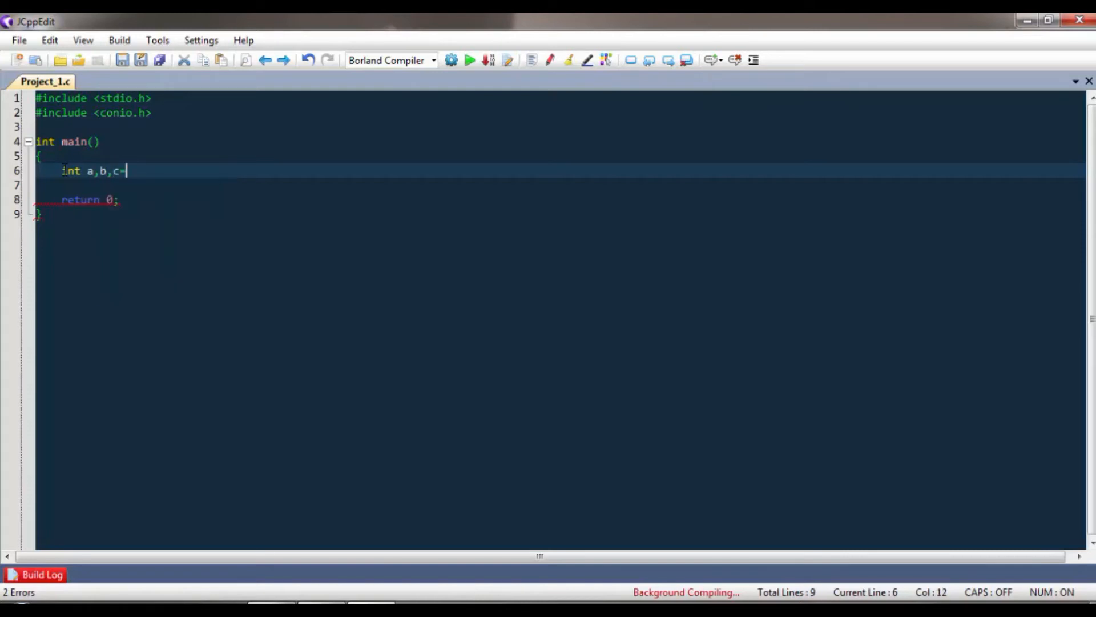
type("0;")
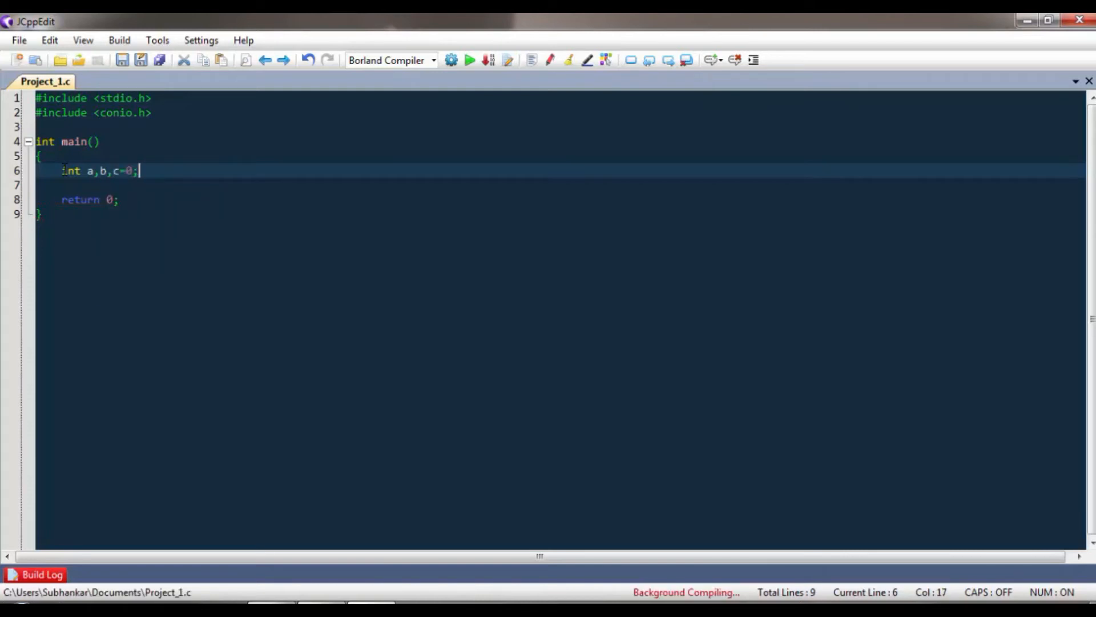
Step: Add printf("Enter Two Numbers"); and begin the scanf call
type("p")
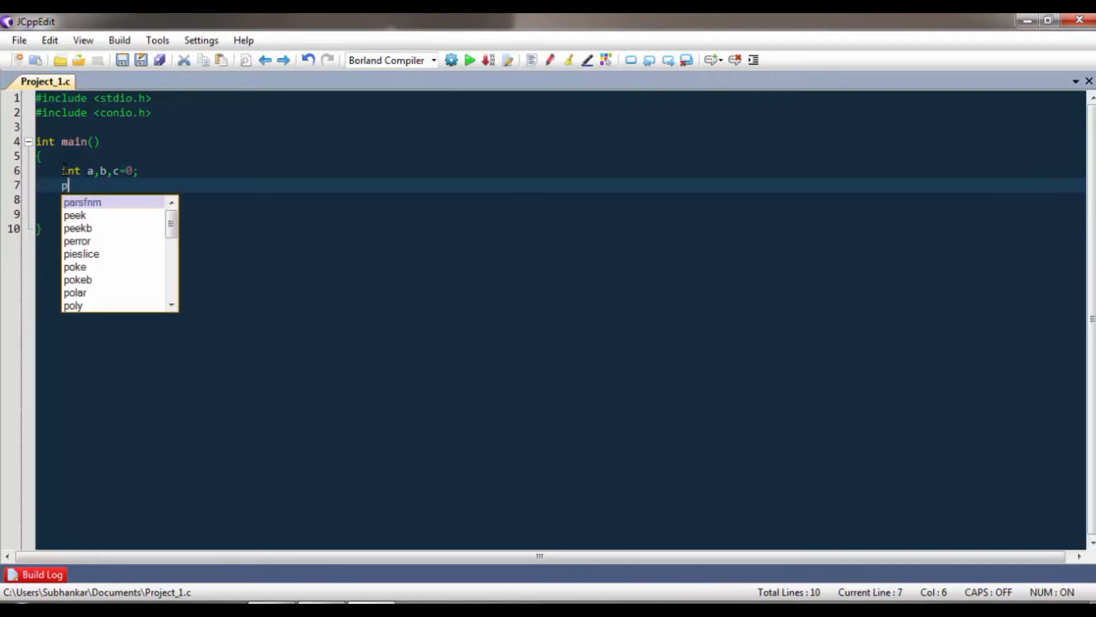
type("rintf")
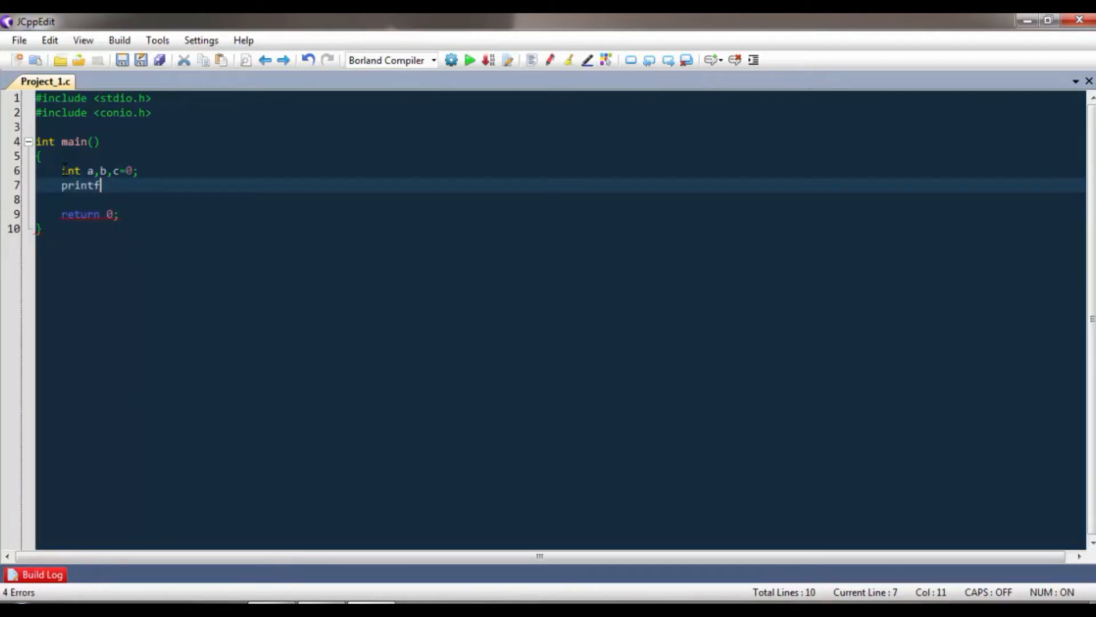
type("(")
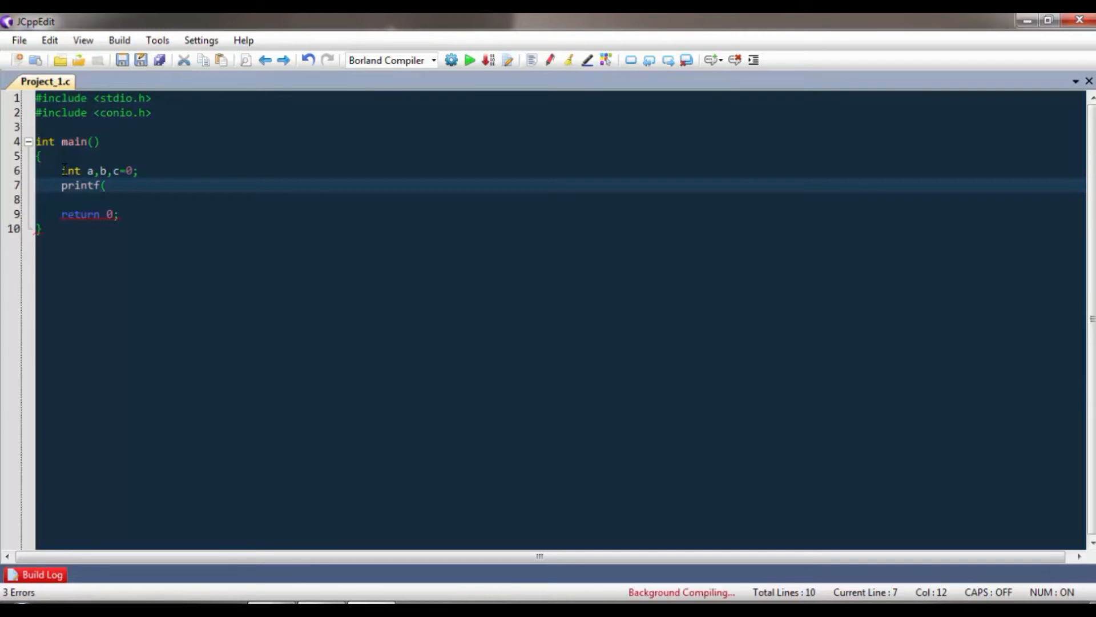
type("\"\"")
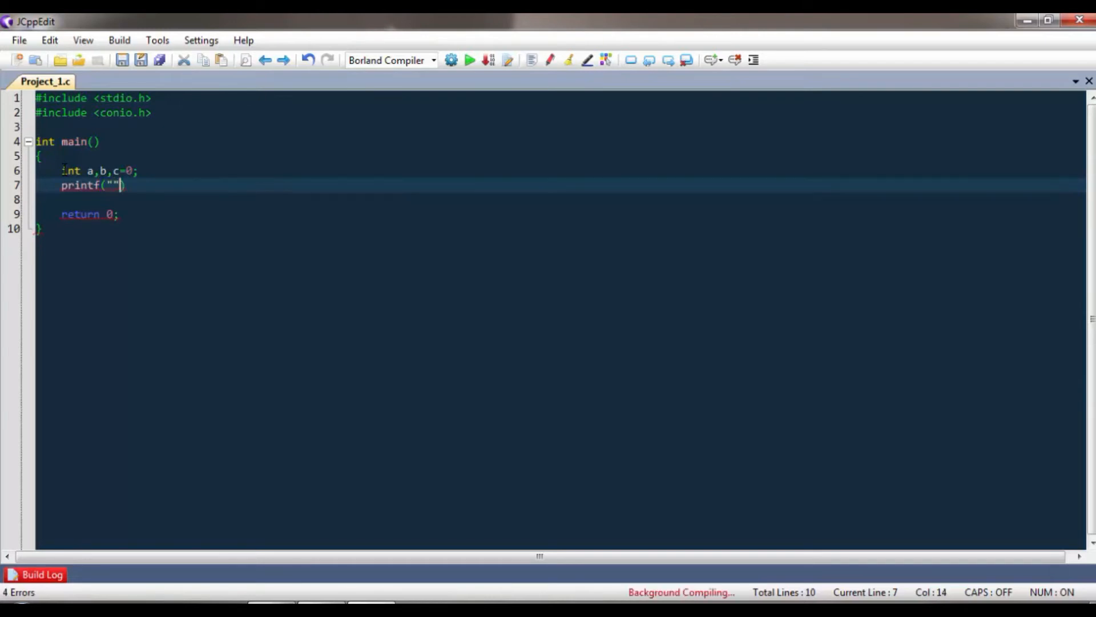
type("En")
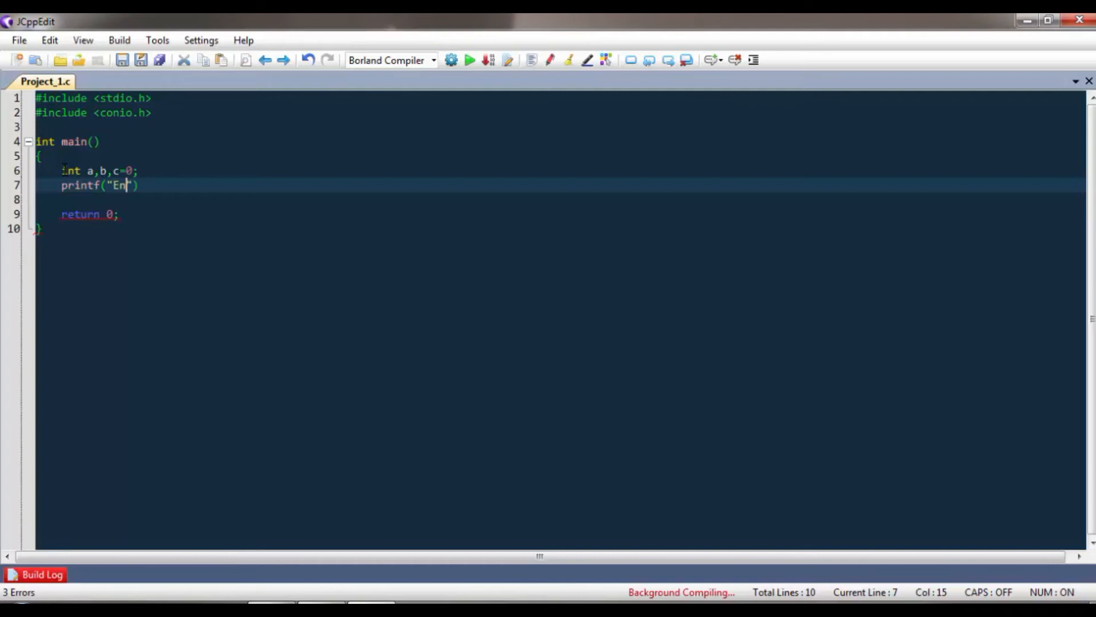
type("ter Two")
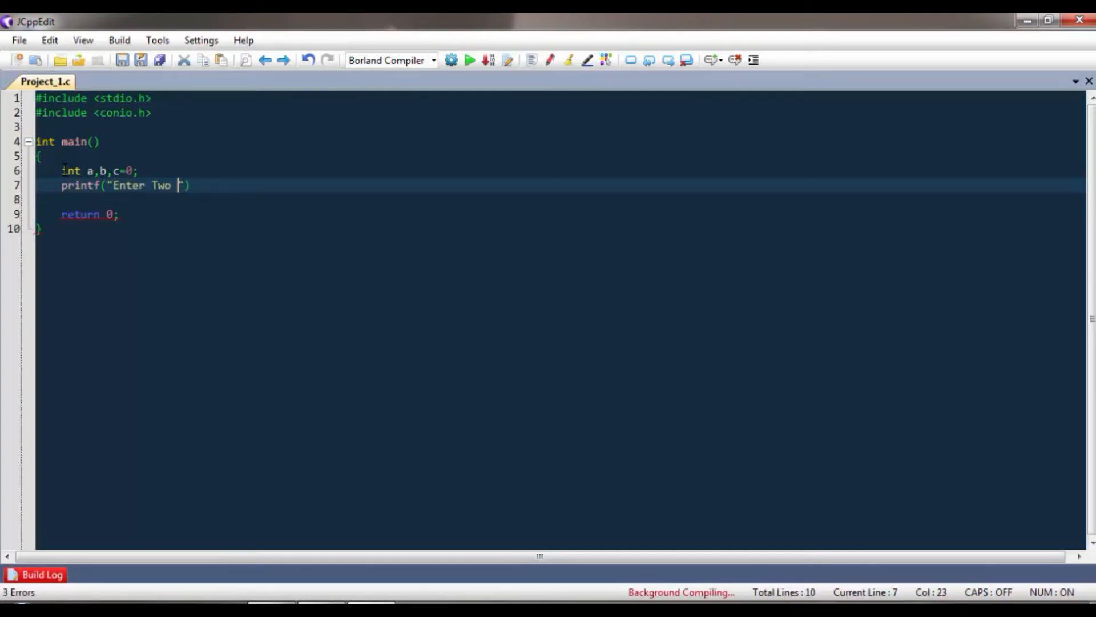
type("Nu")
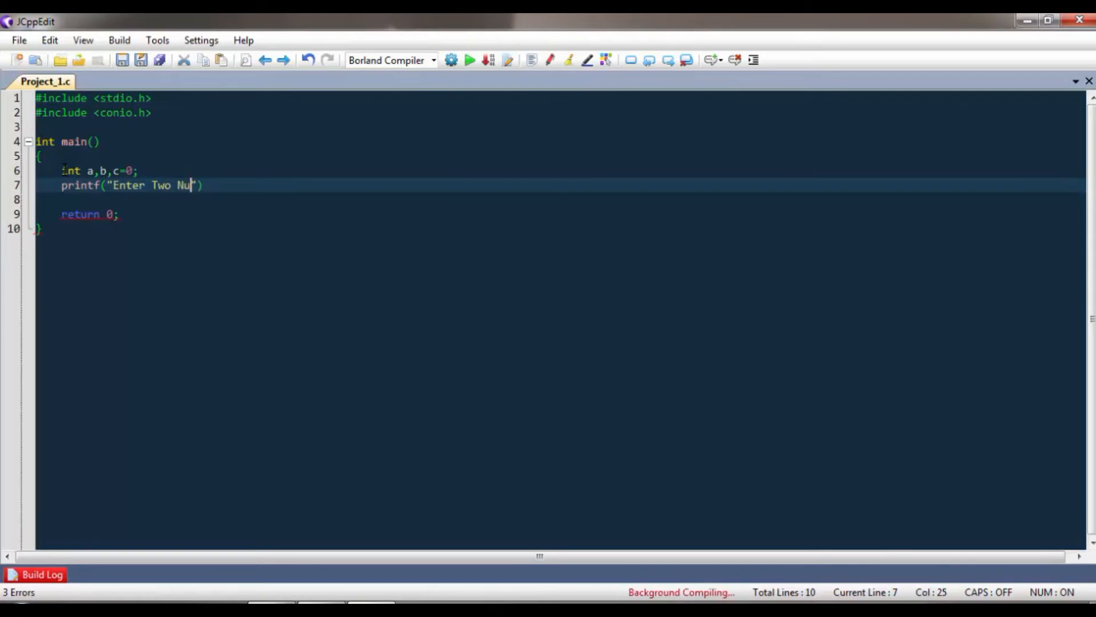
type("mbers")
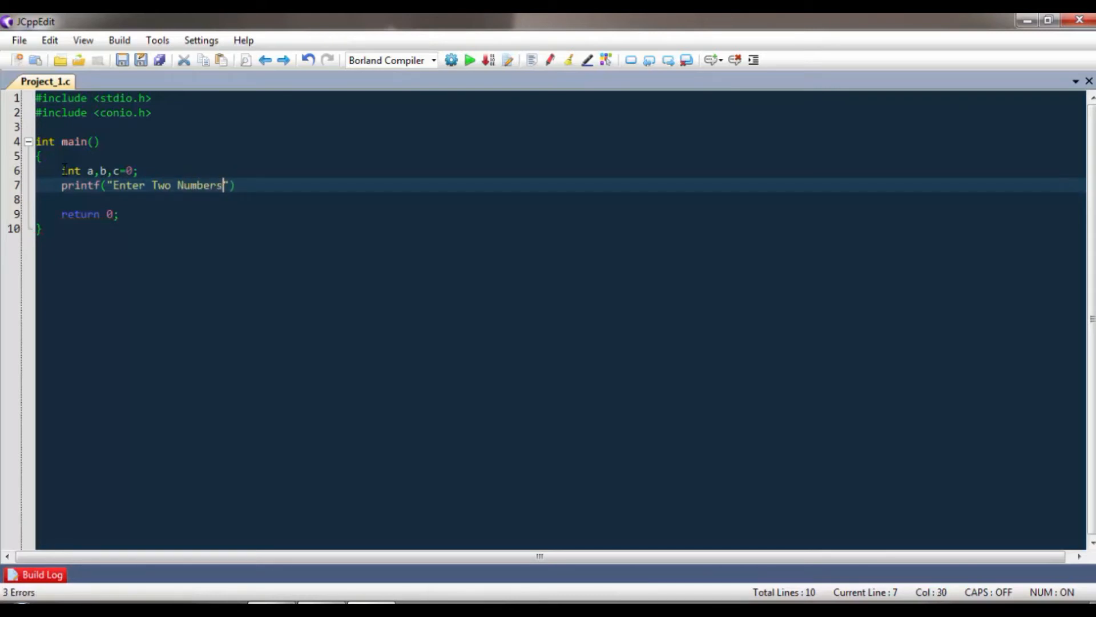
type("\");")
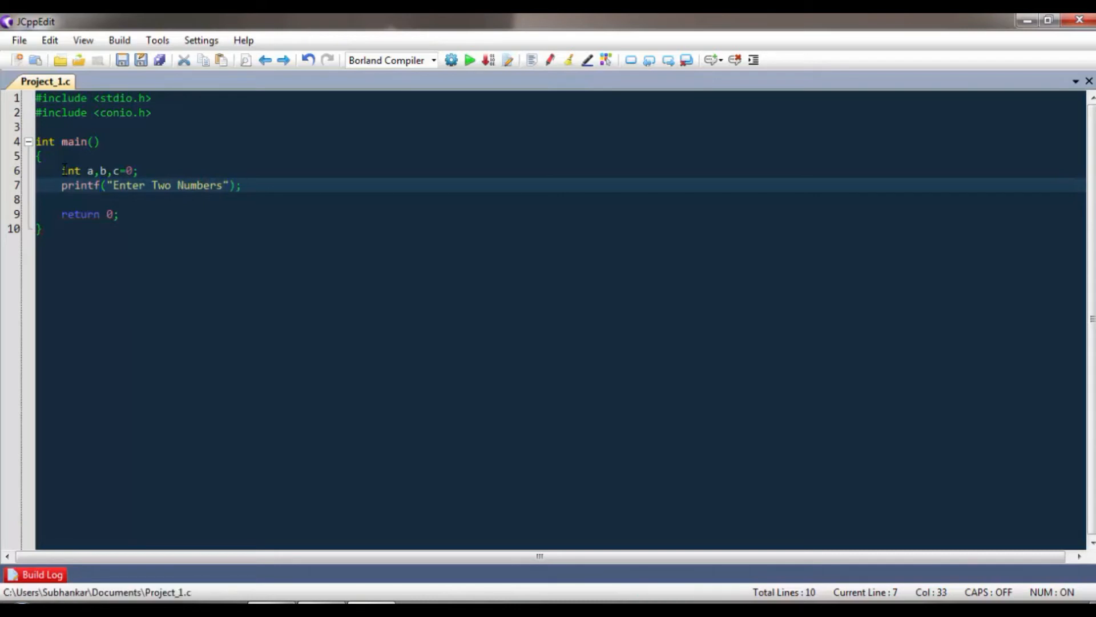
type("scanf(")
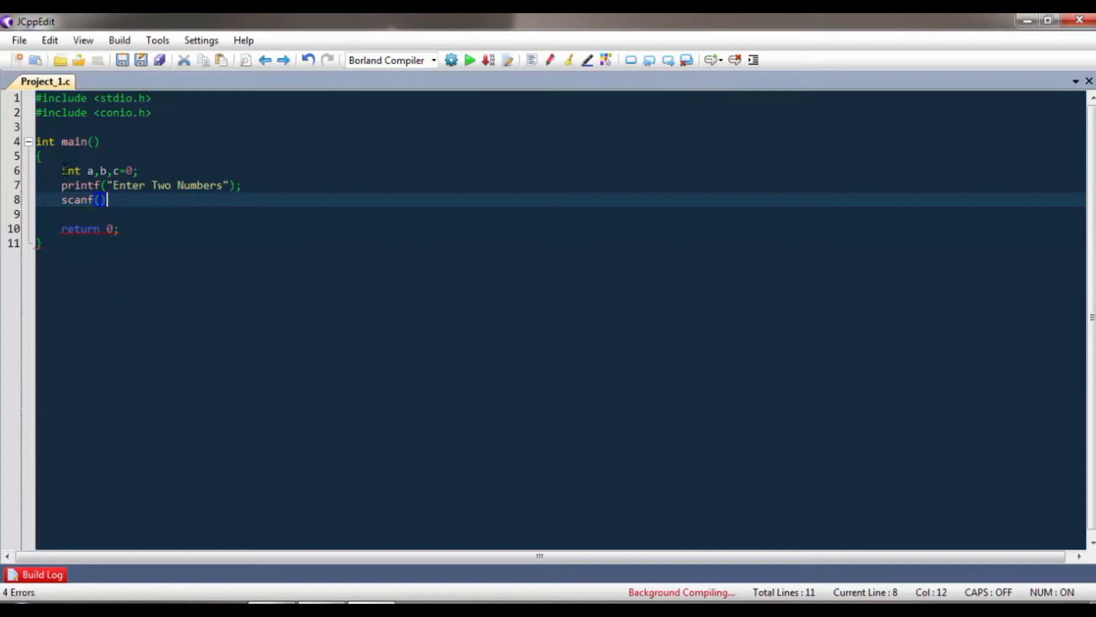
Step: Finish the line scanf("%d%d",&a,&b); and start a new line below
type("\"\"")
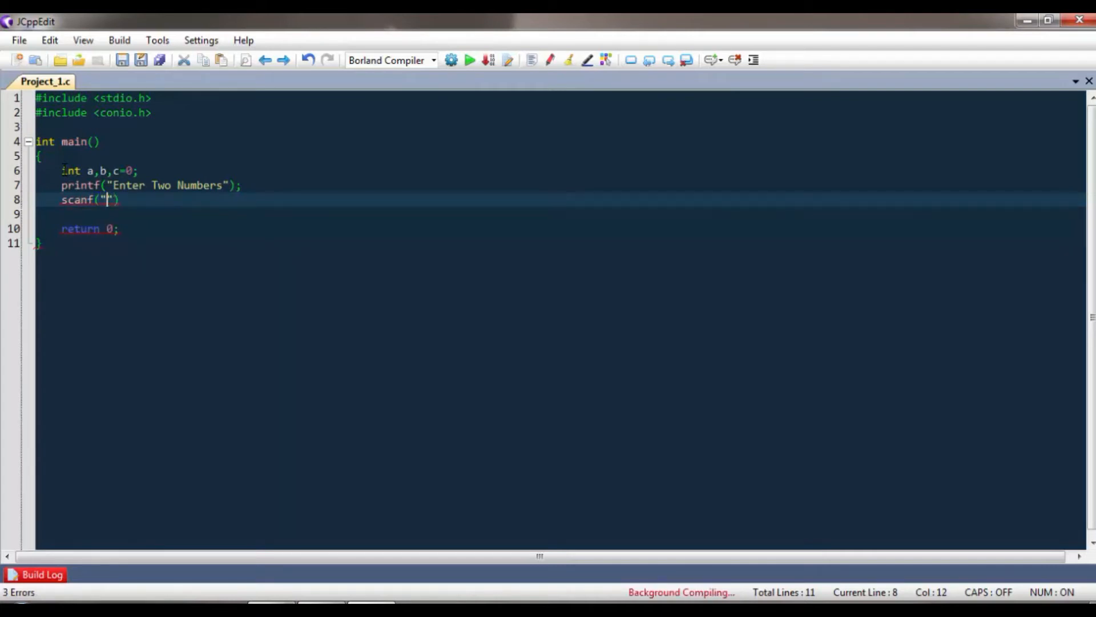
type("5d")
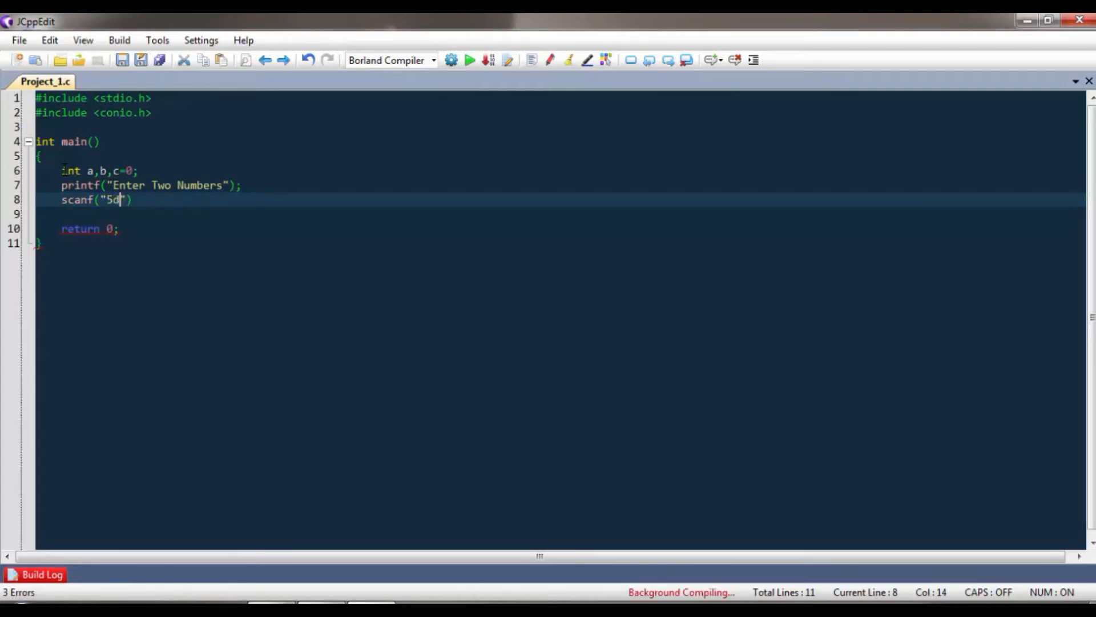
type("%")
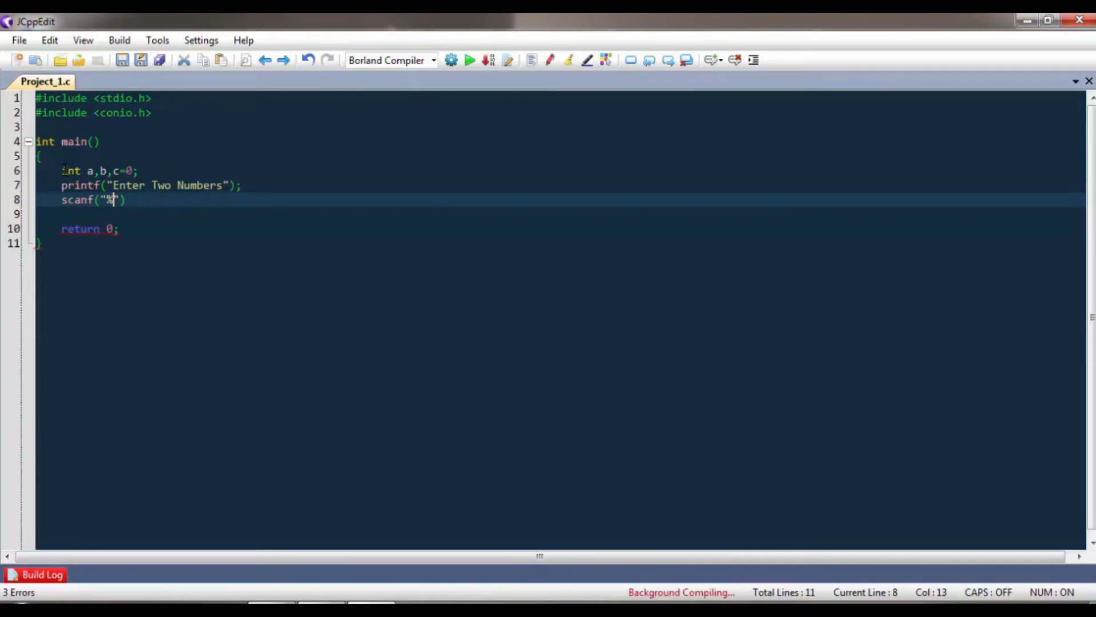
type("d%d")
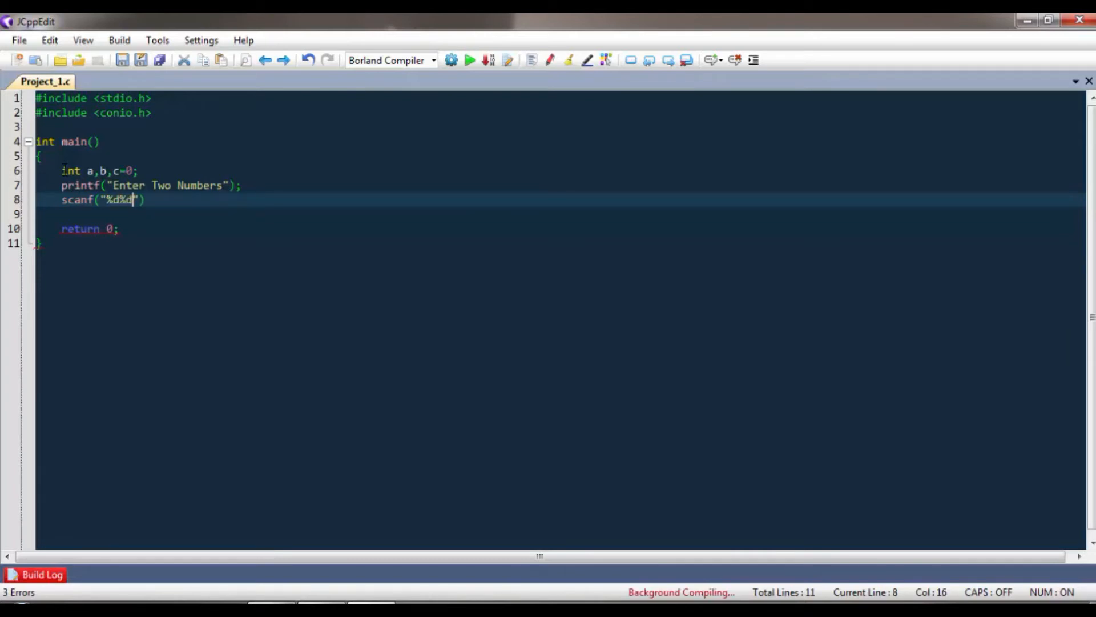
type(",")
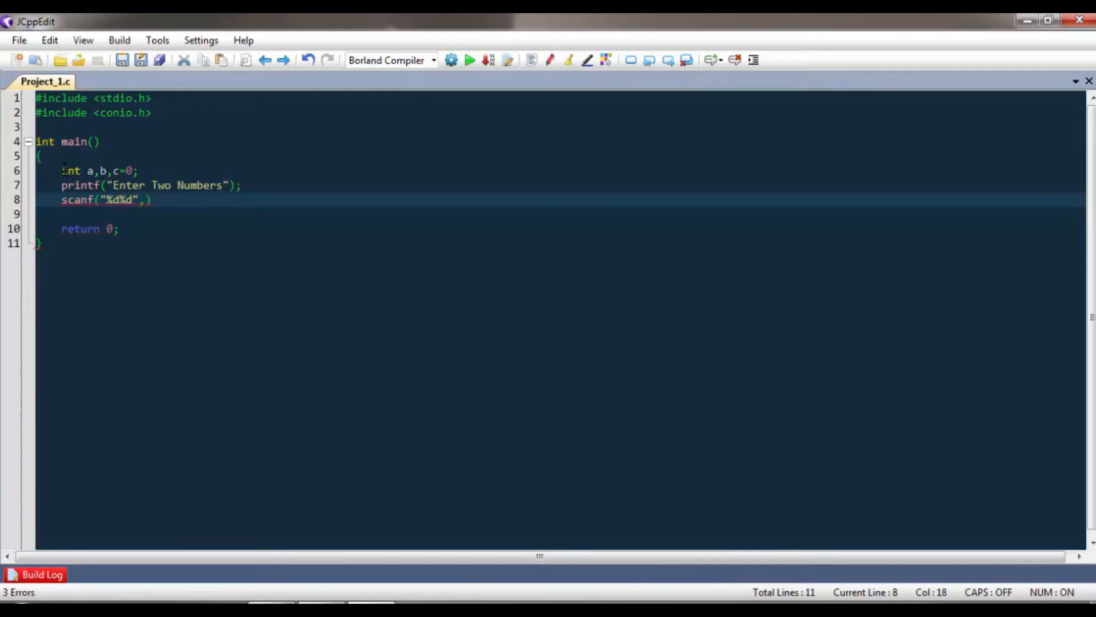
type("&a,")
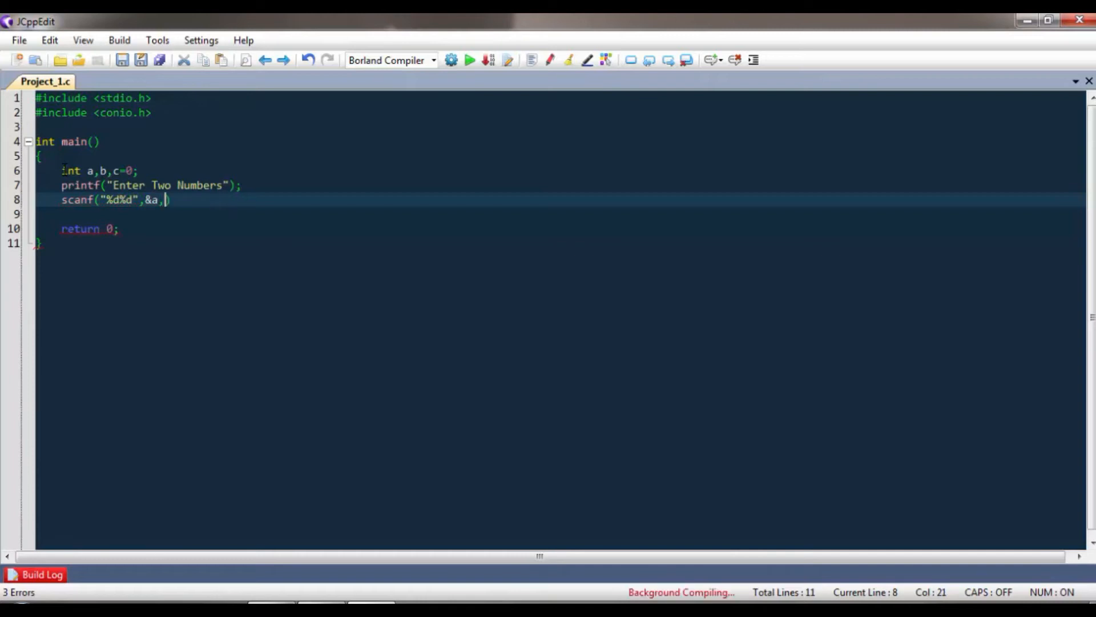
type("&b")
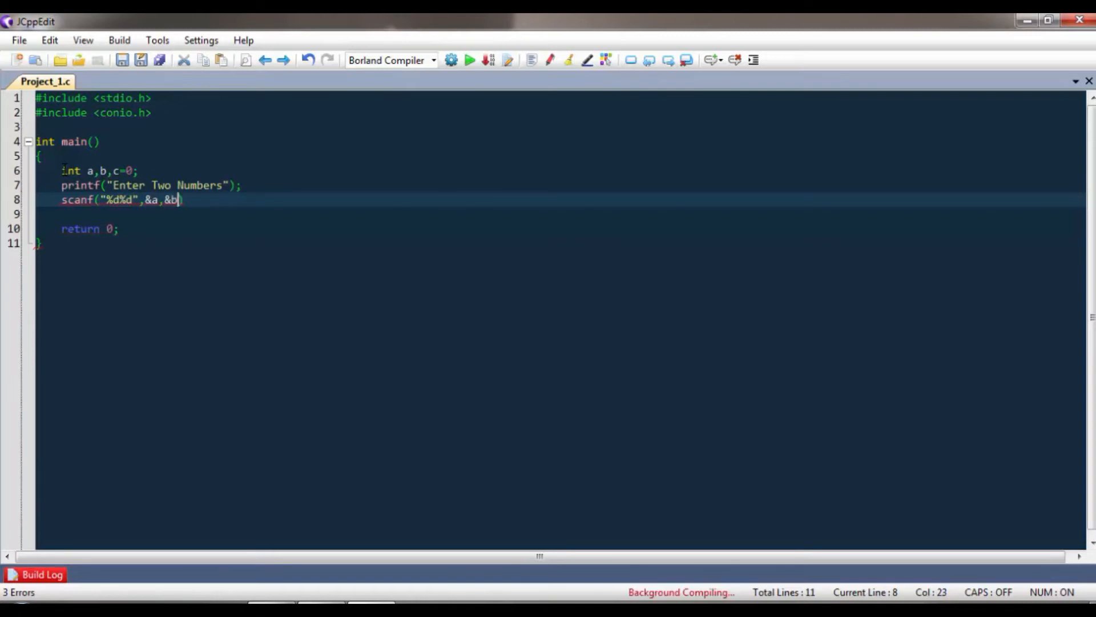
type(";")
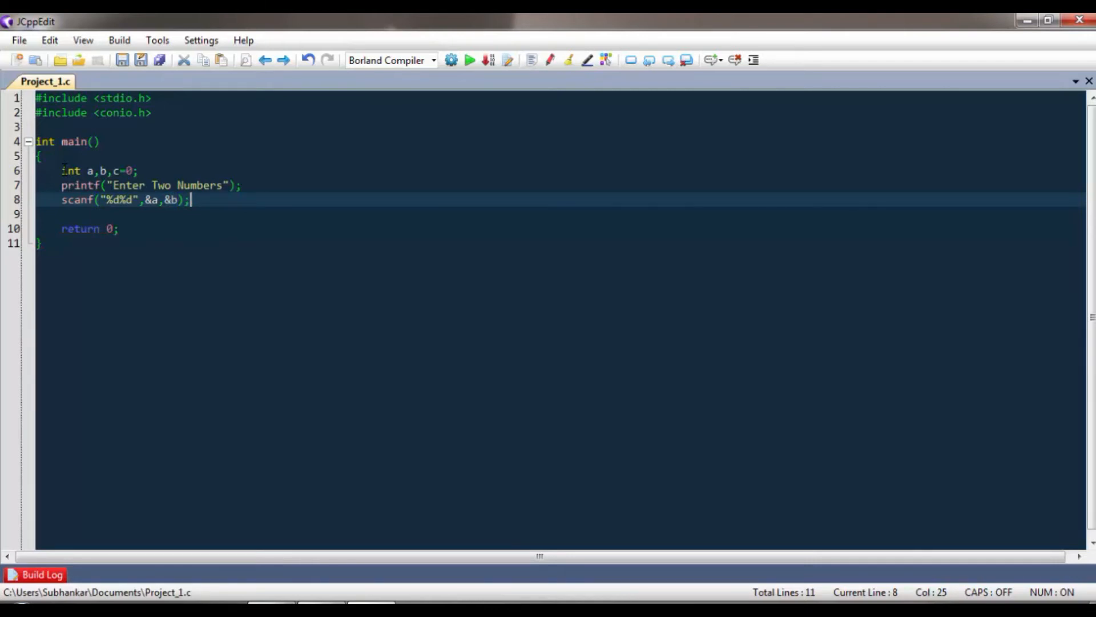
key("Return")
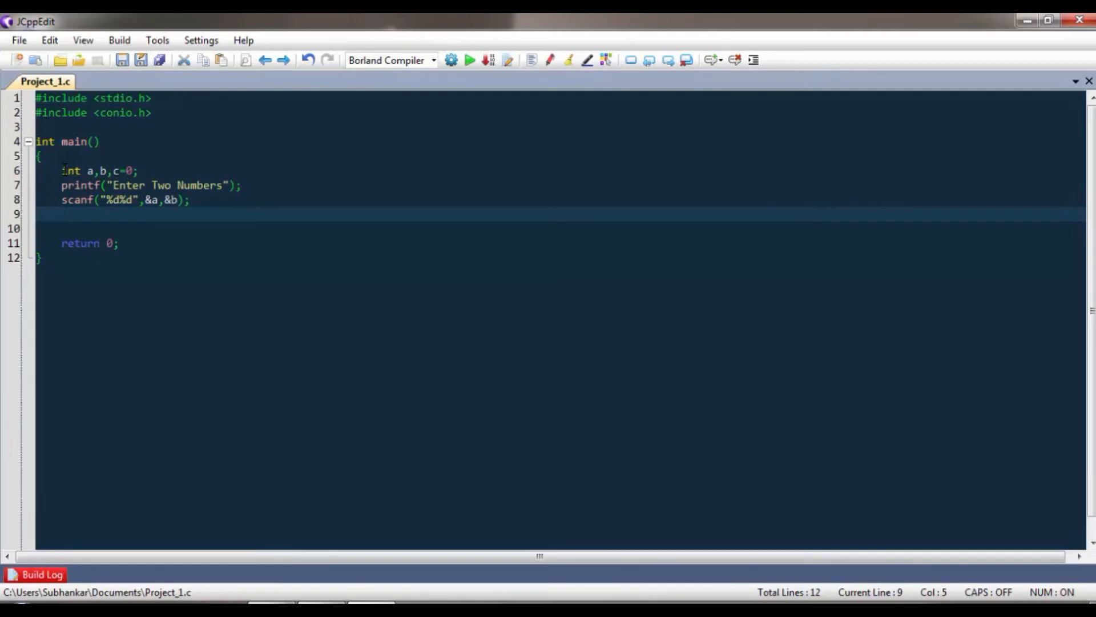
Step: Add c=a+b; and printf("Sum Is %d",c); to main
type("c=a+")
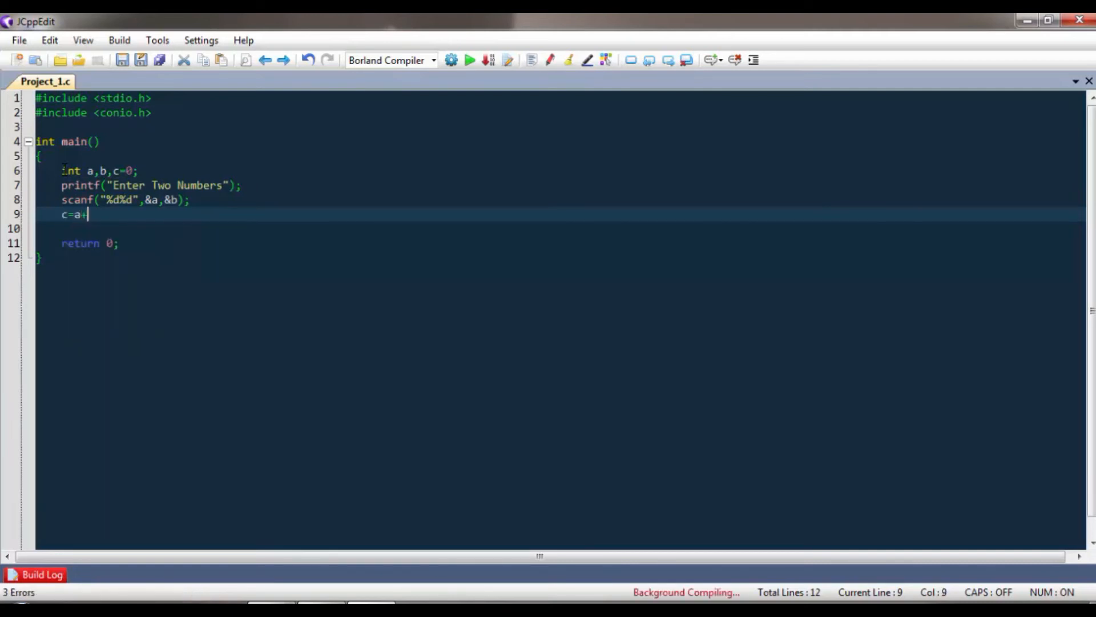
type("b;")
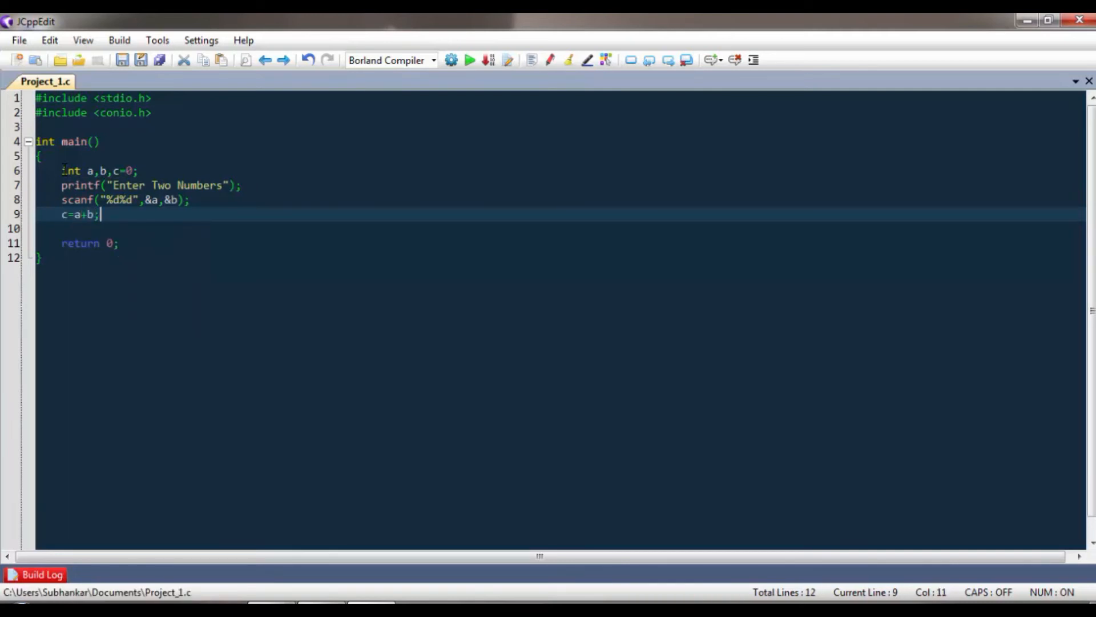
type("printf(\"Sum")
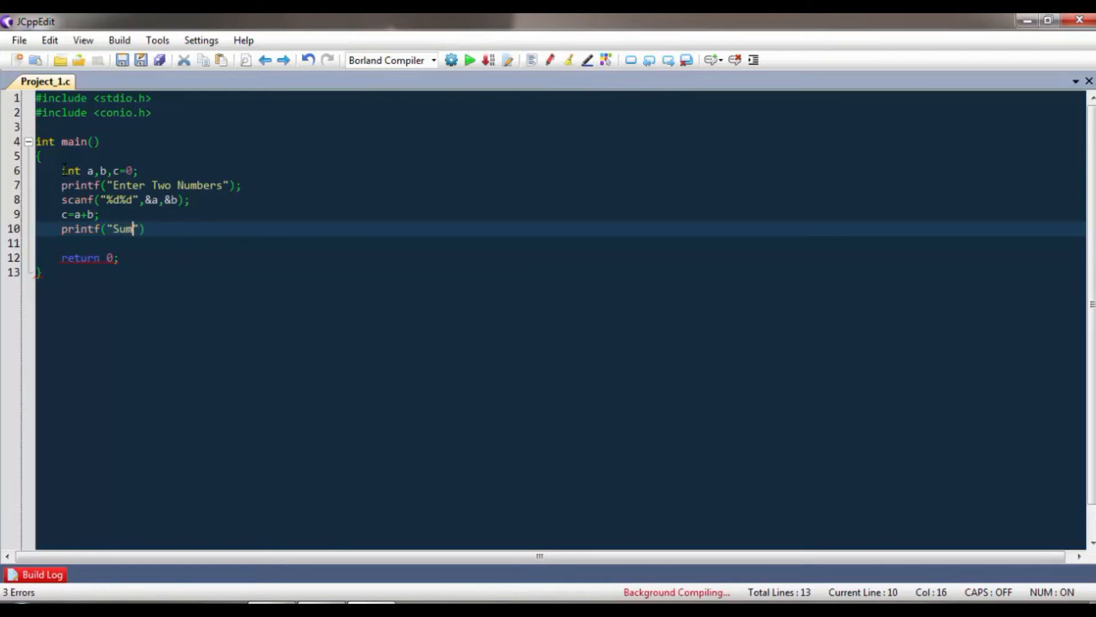
type("Is")
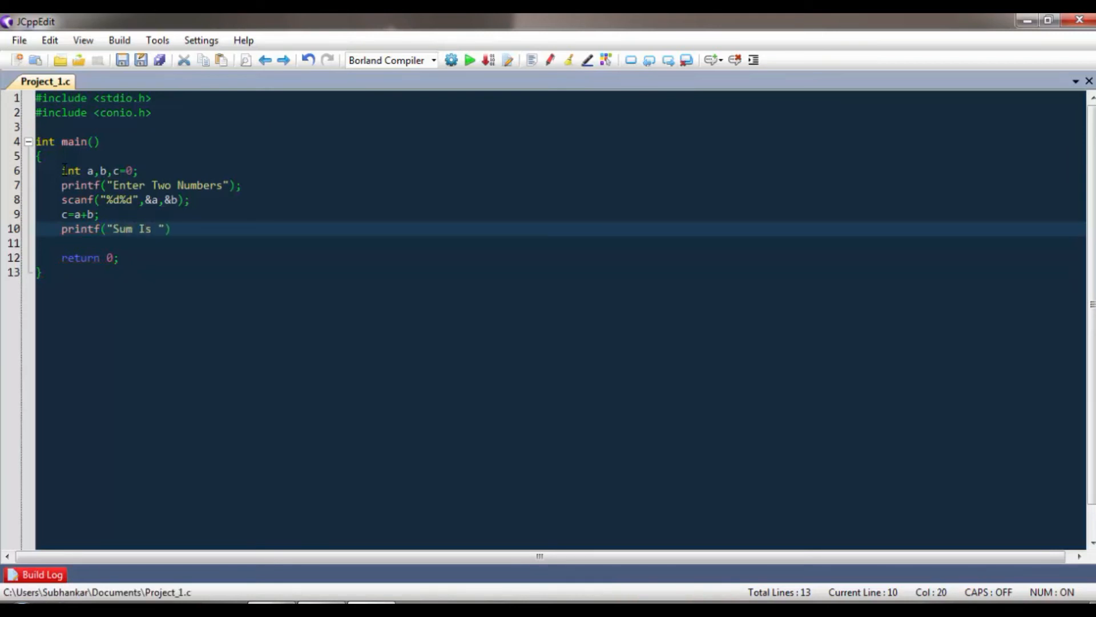
type("%d")
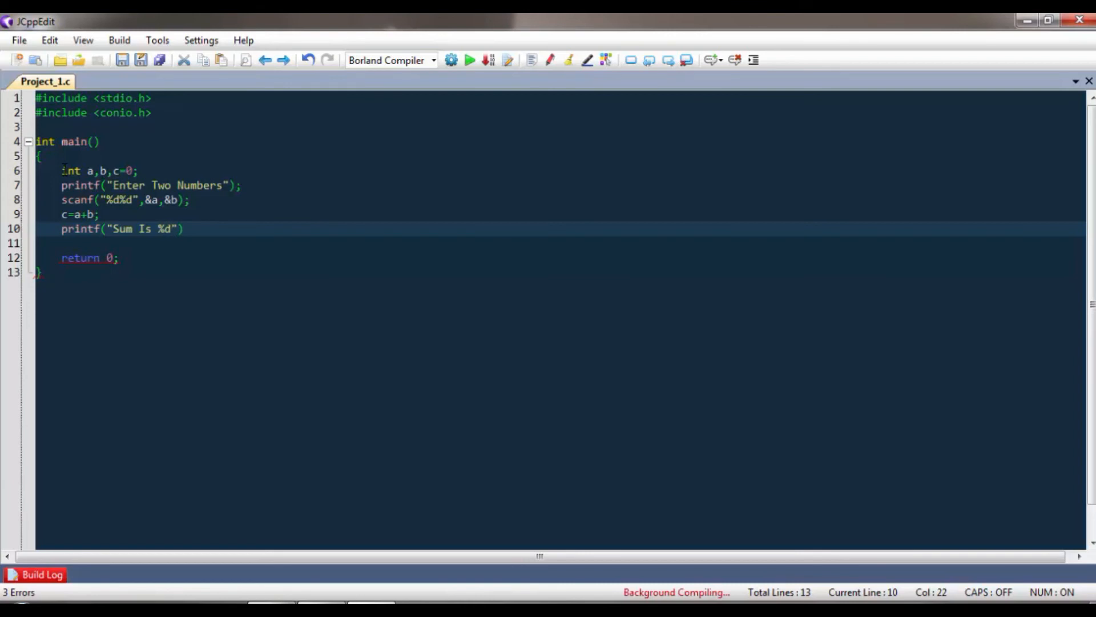
type(",c")
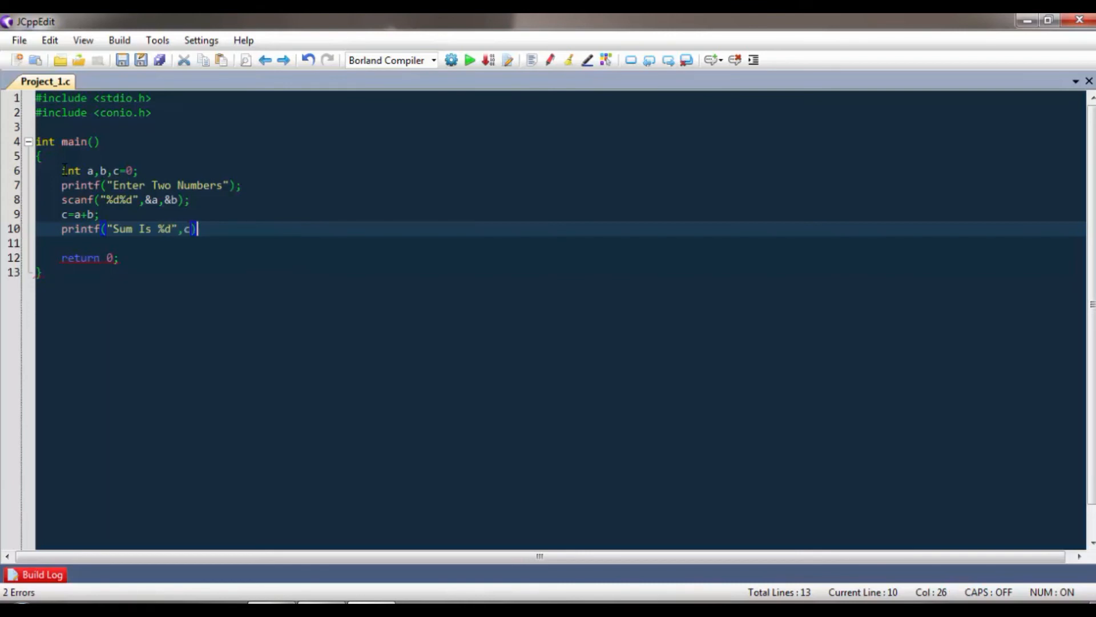
type(";")
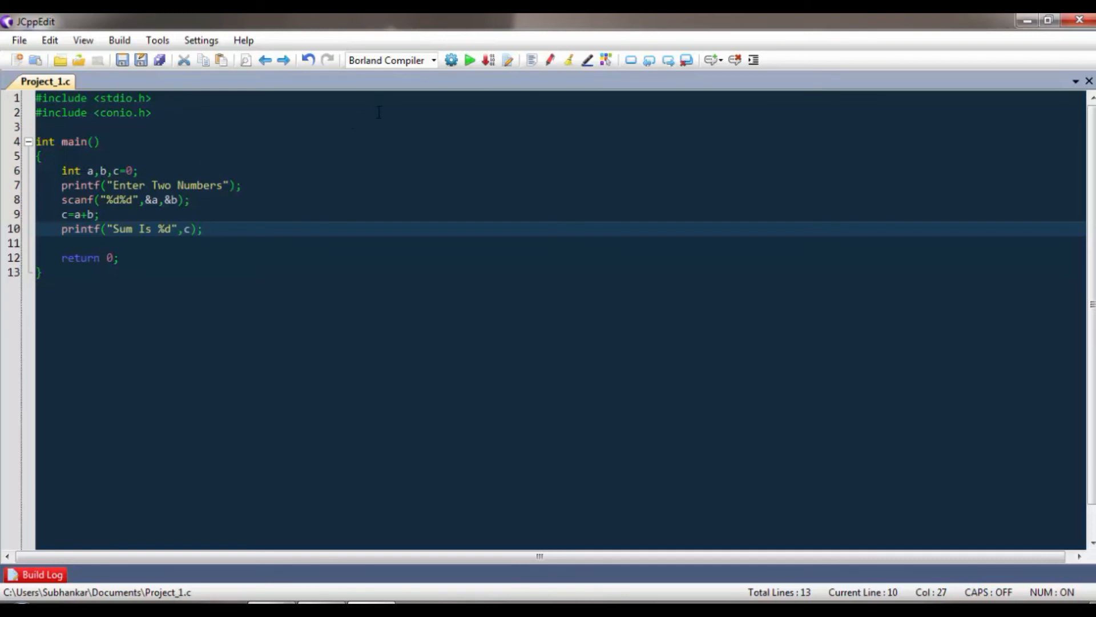
mouse_move(468, 60)
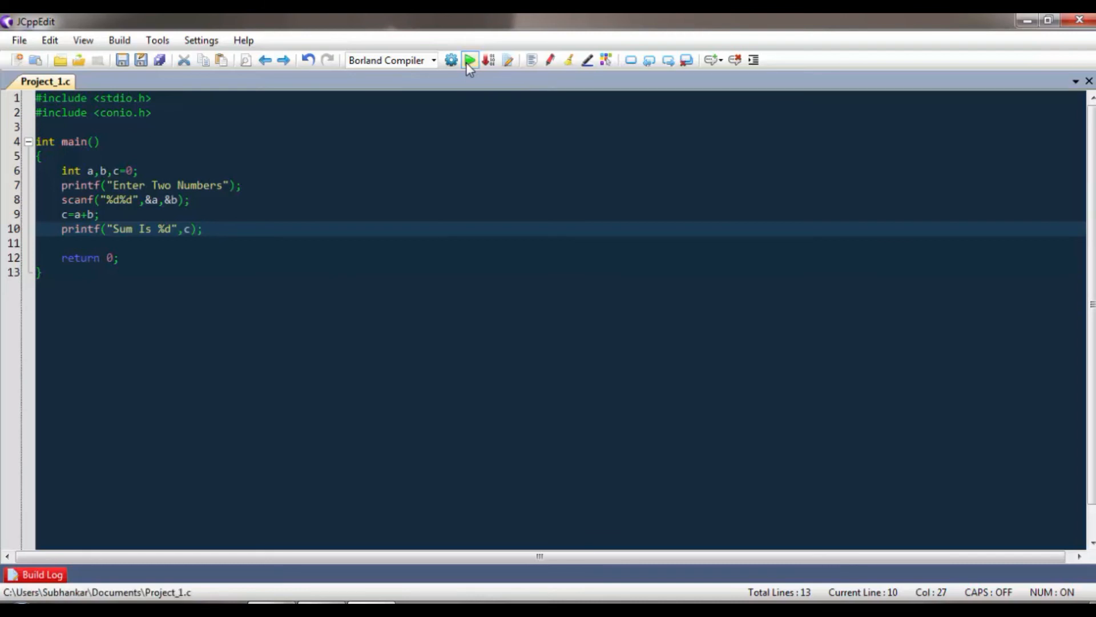
Step: Compile and run the program, entering 20 as the first number
left_click(470, 60)
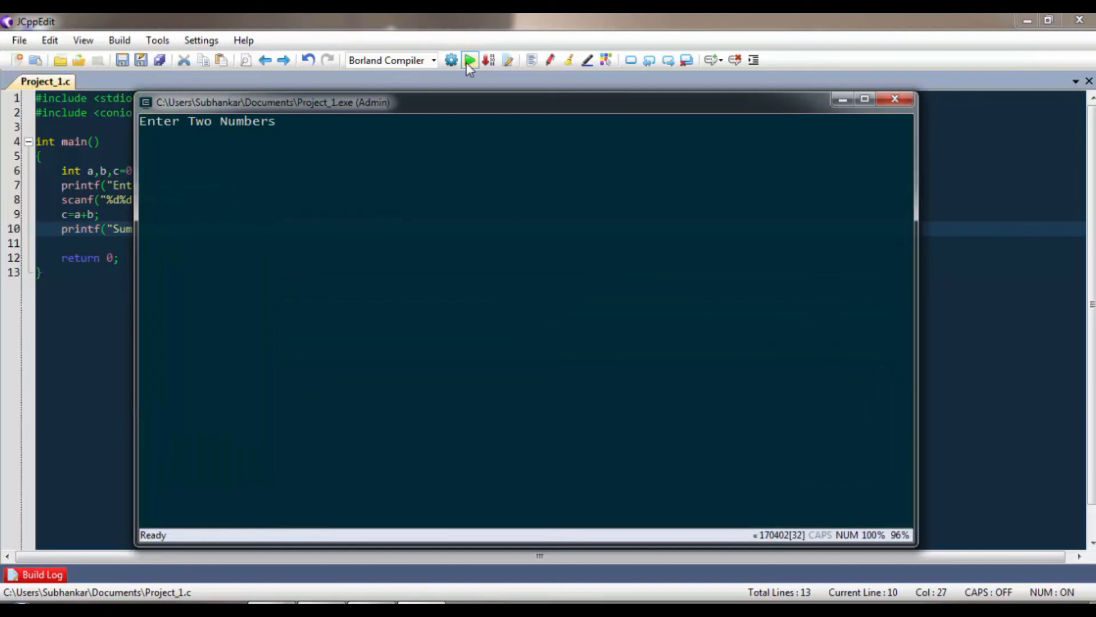
type("2-")
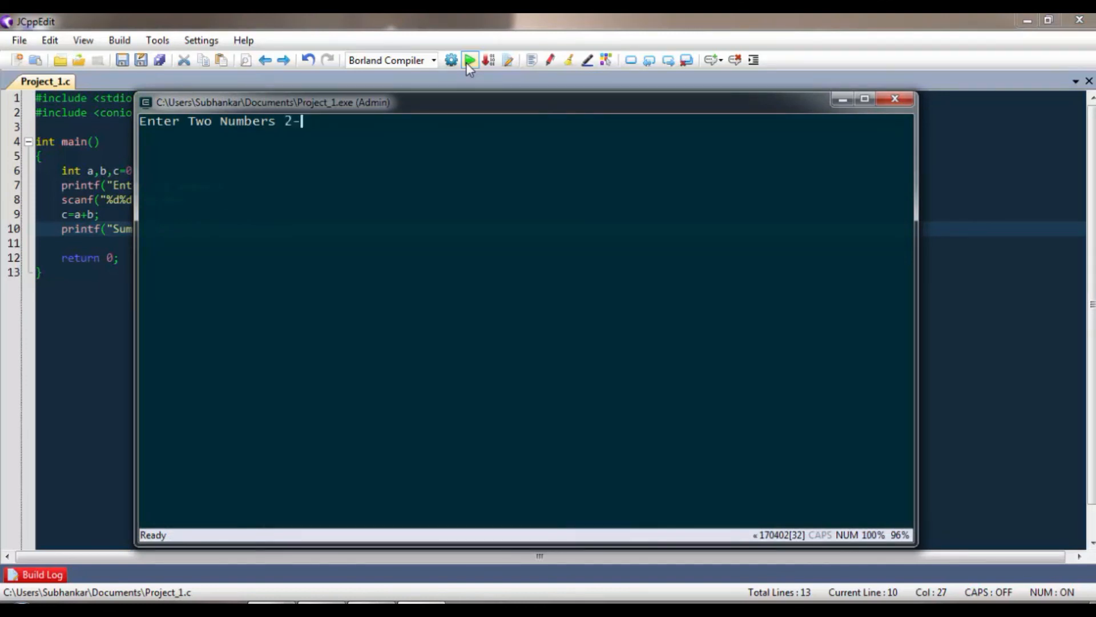
type("0")
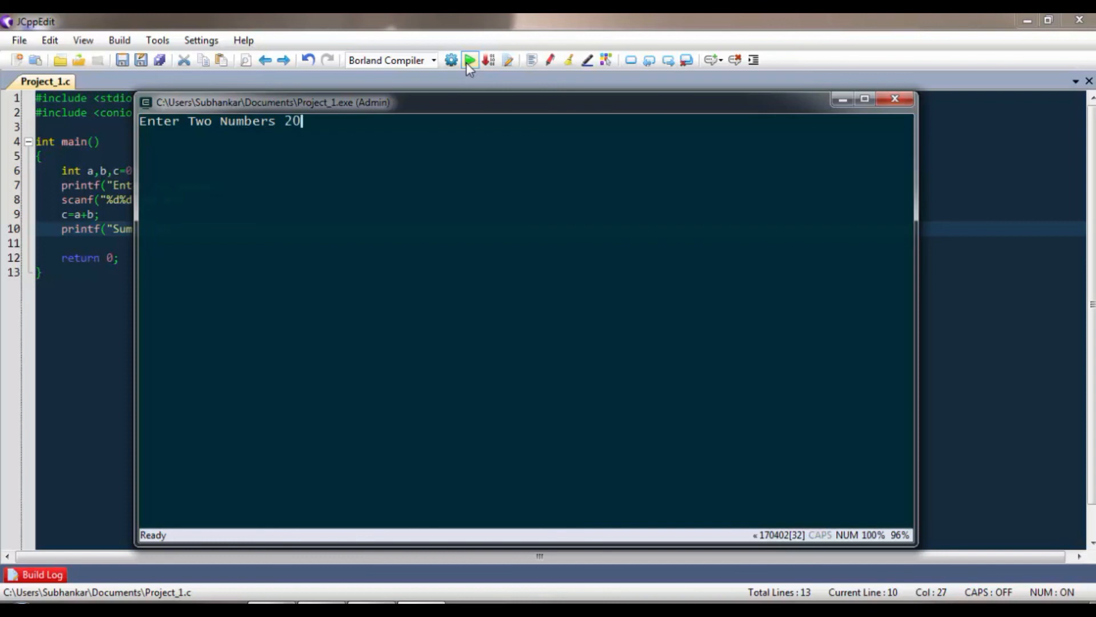